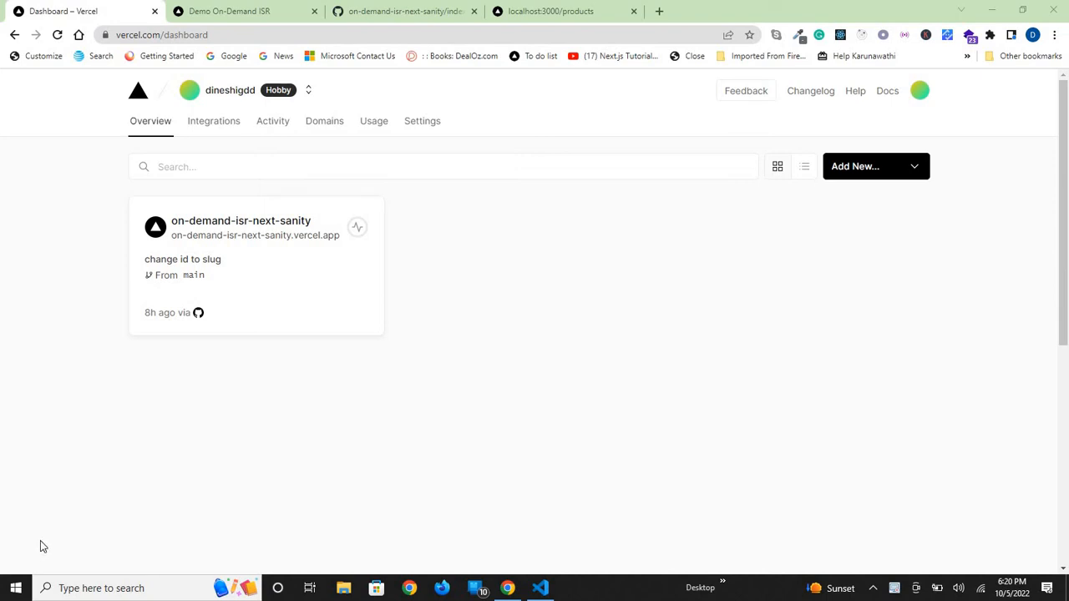
pyautogui.moveTo(275, 426)
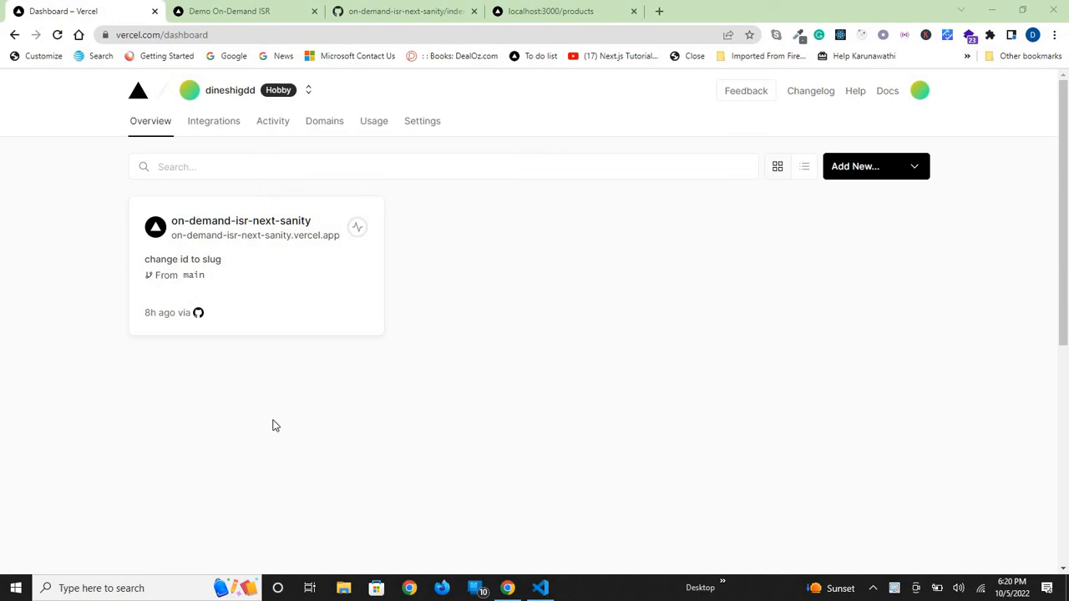
pyautogui.moveTo(501, 381)
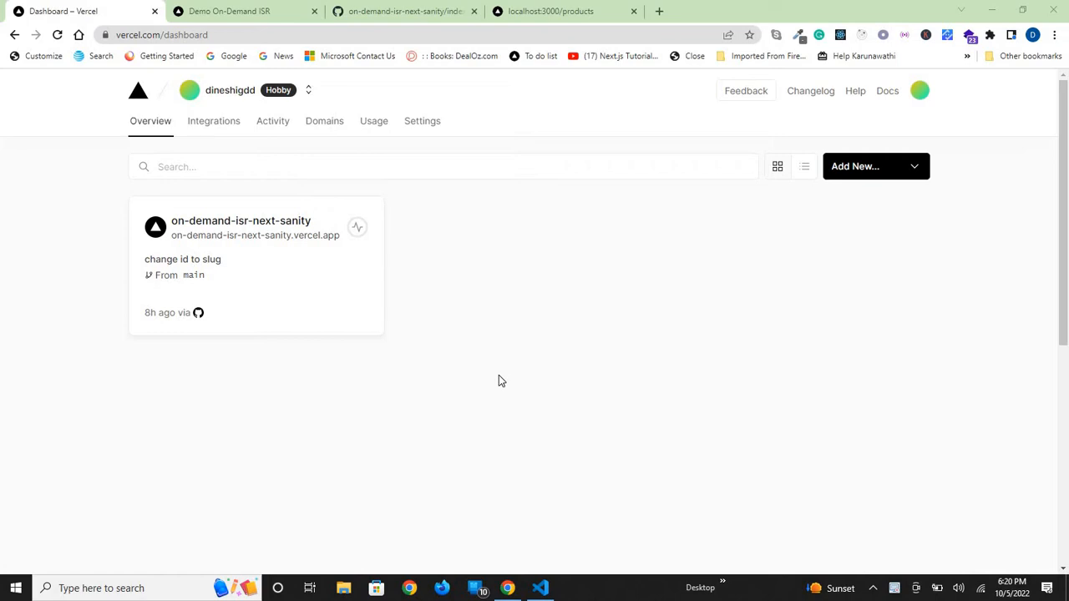
pyautogui.moveTo(475, 207)
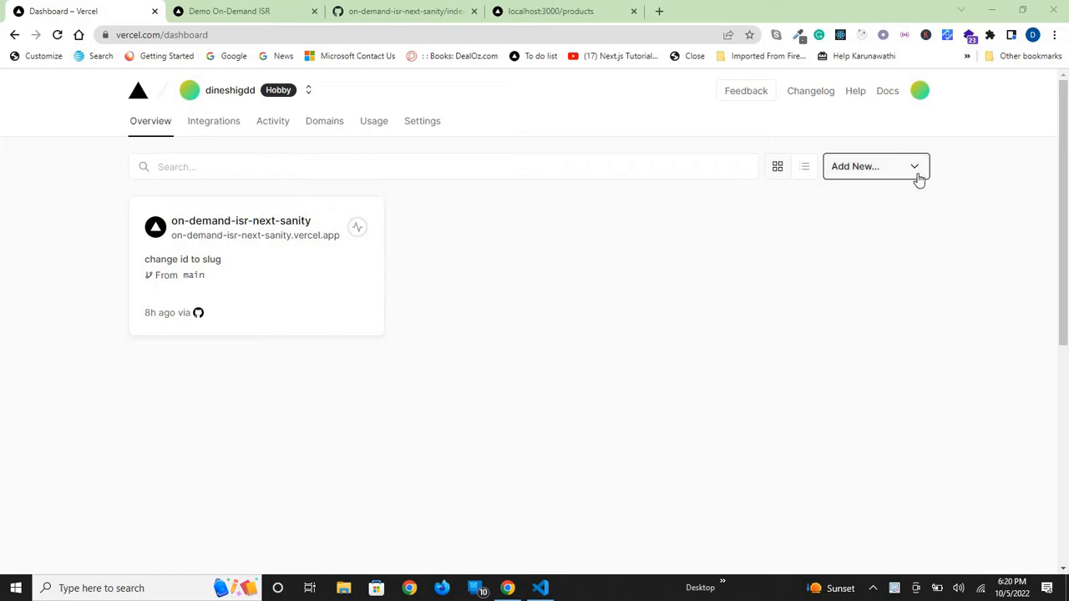
pyautogui.moveTo(917, 174)
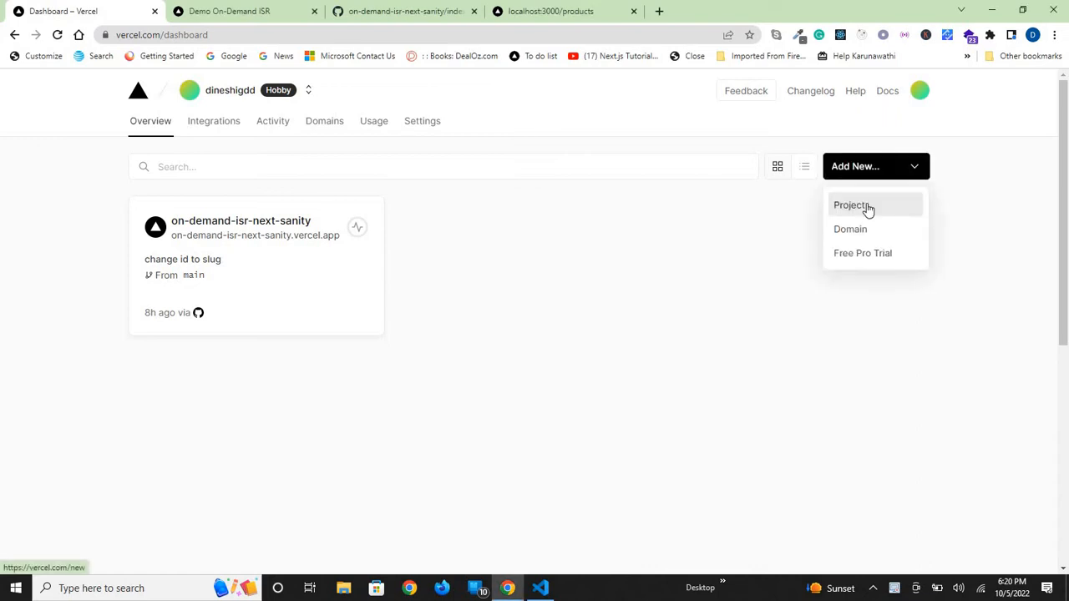
# Start a new Vercel project from GitHub and choose Add GitHub Account
pyautogui.click(852, 205)
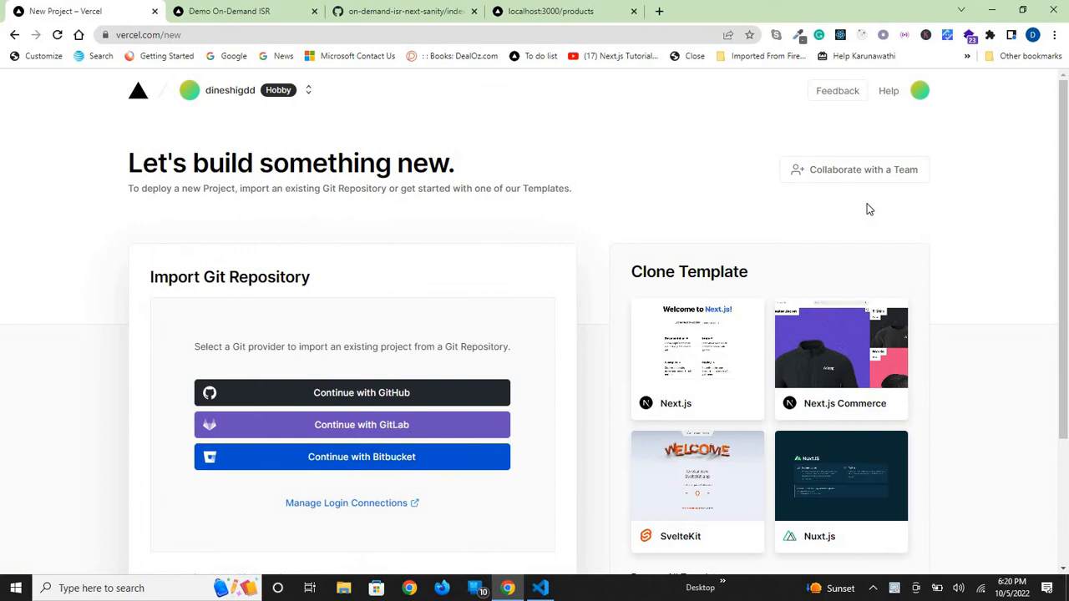
pyautogui.moveTo(464, 295)
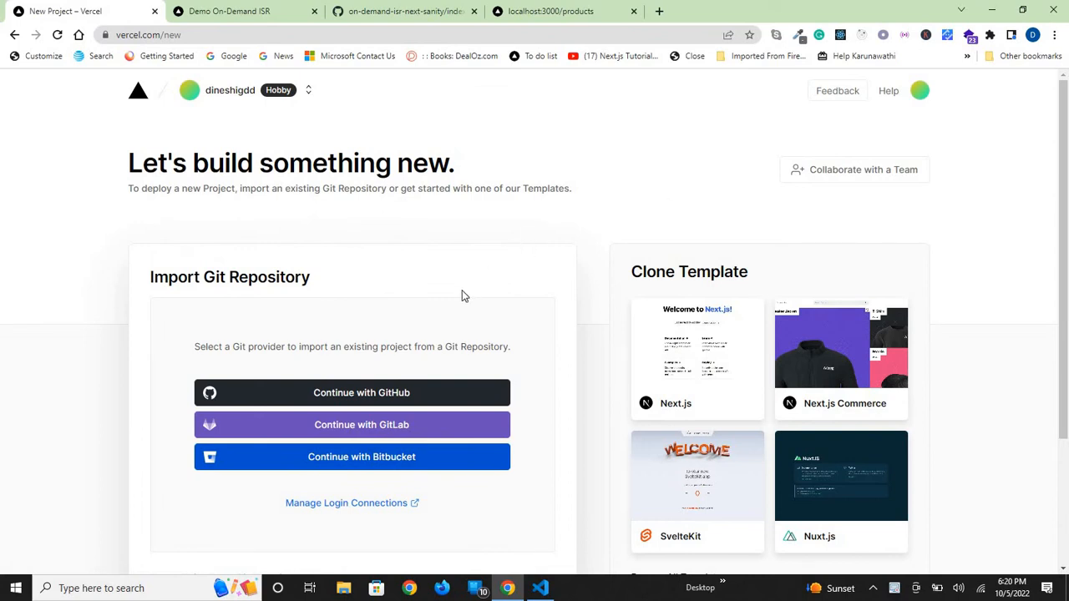
pyautogui.moveTo(243, 300)
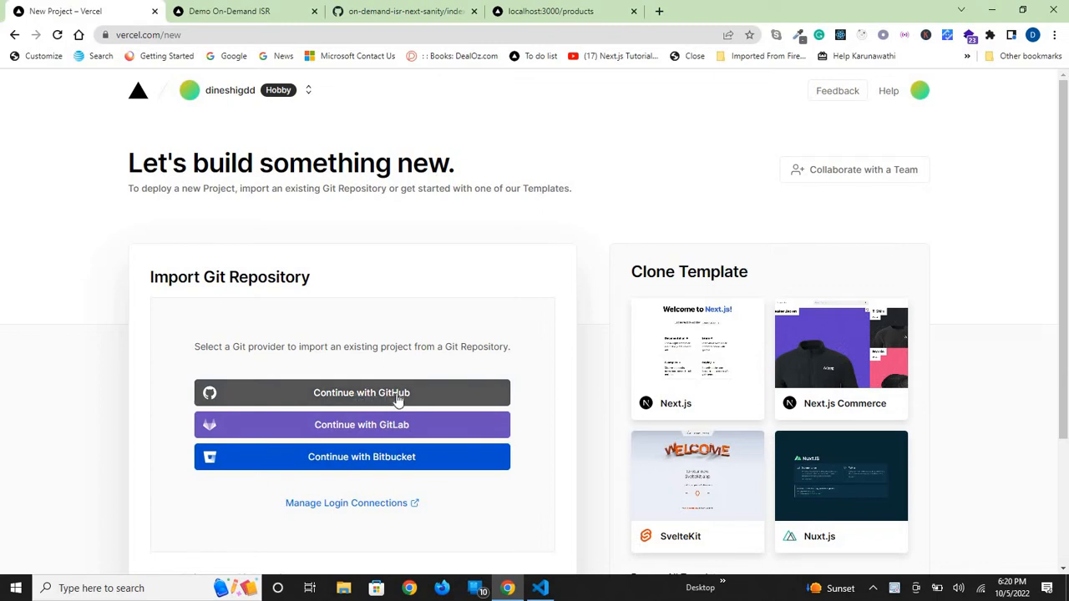
pyautogui.moveTo(413, 397)
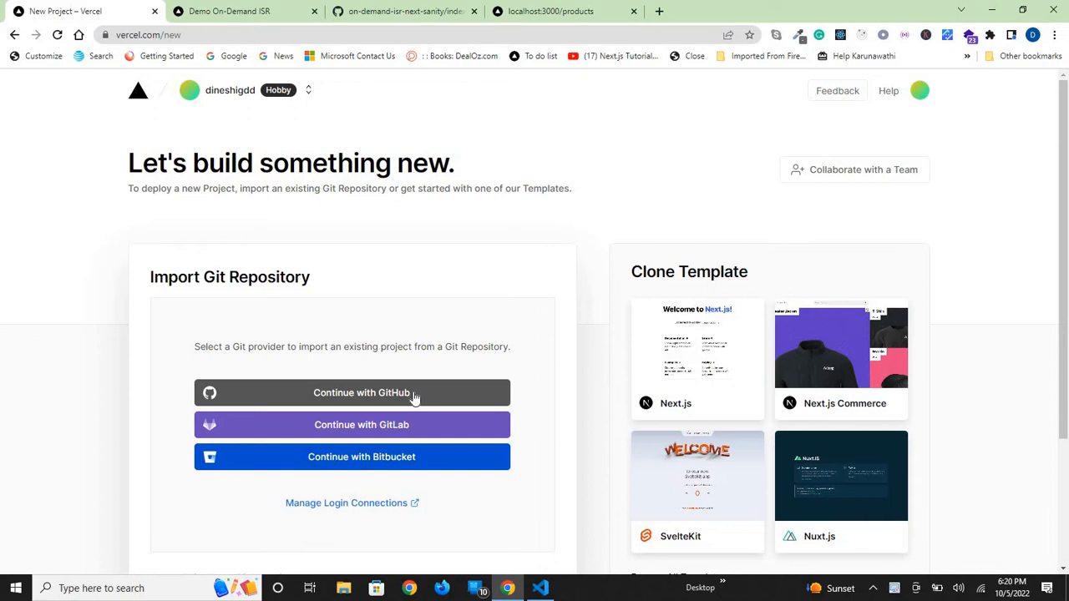
pyautogui.click(360, 392)
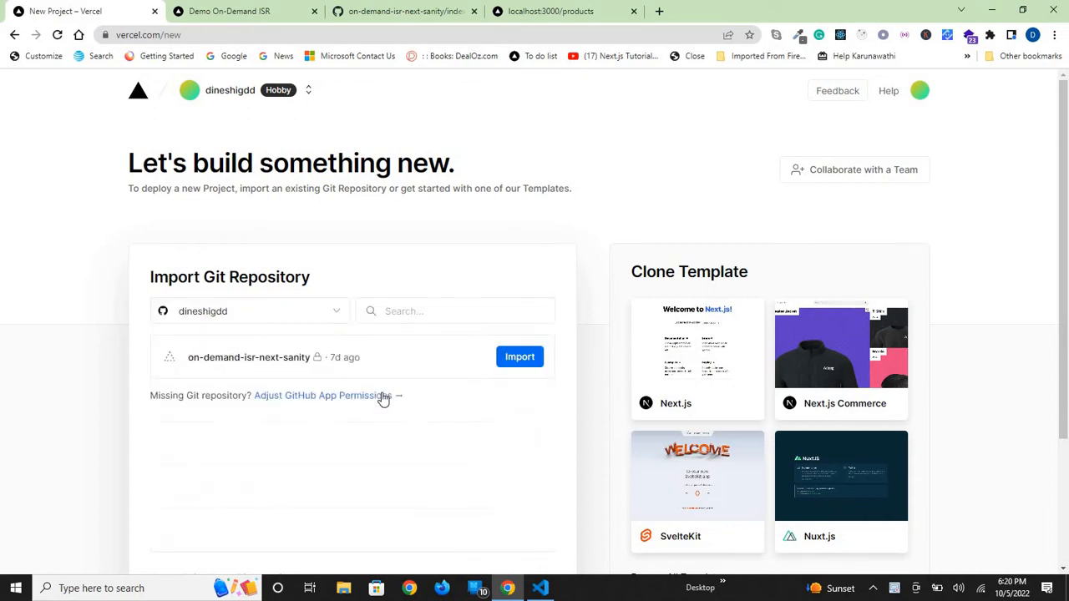
pyautogui.moveTo(336, 319)
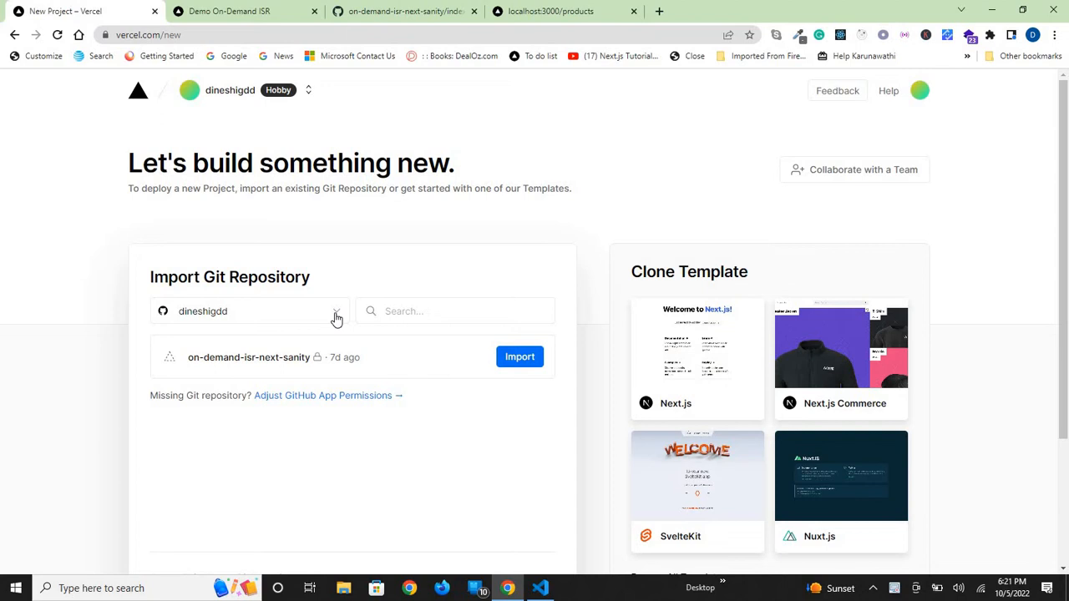
pyautogui.click(334, 311)
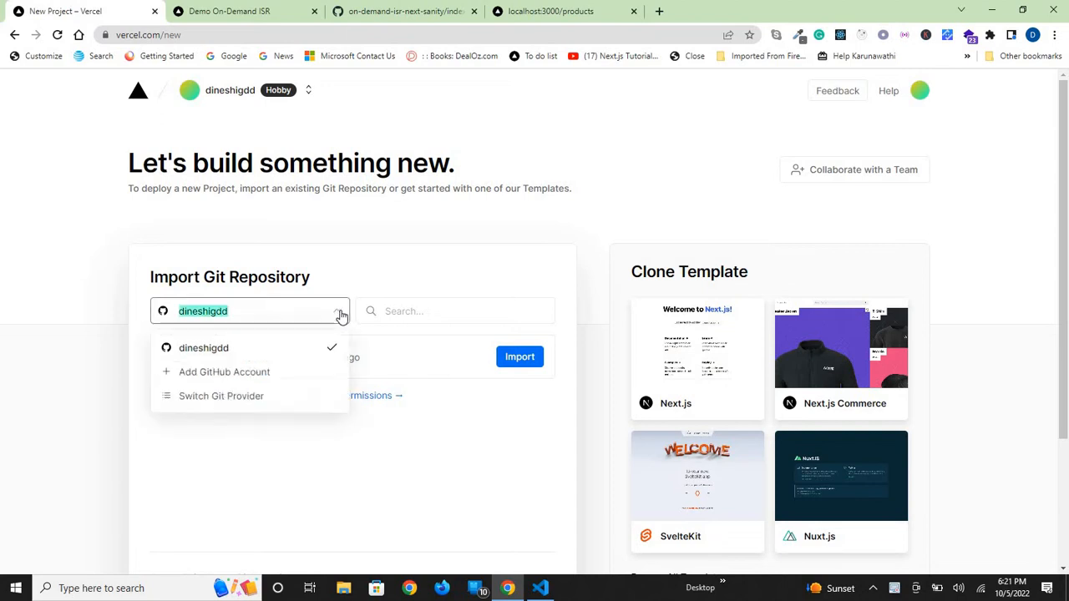
pyautogui.moveTo(201, 371)
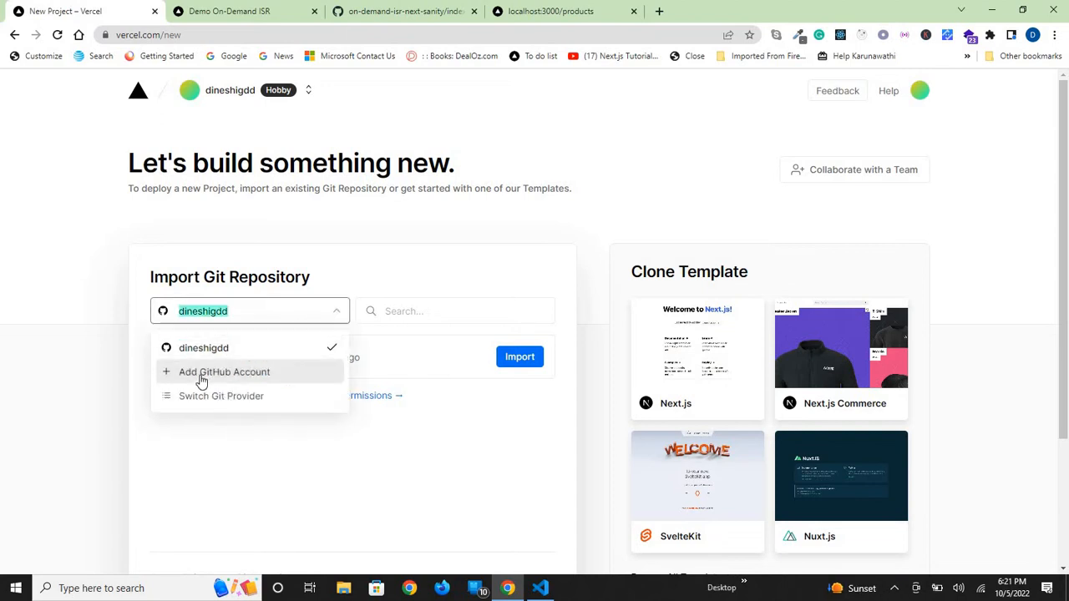
pyautogui.click(224, 371)
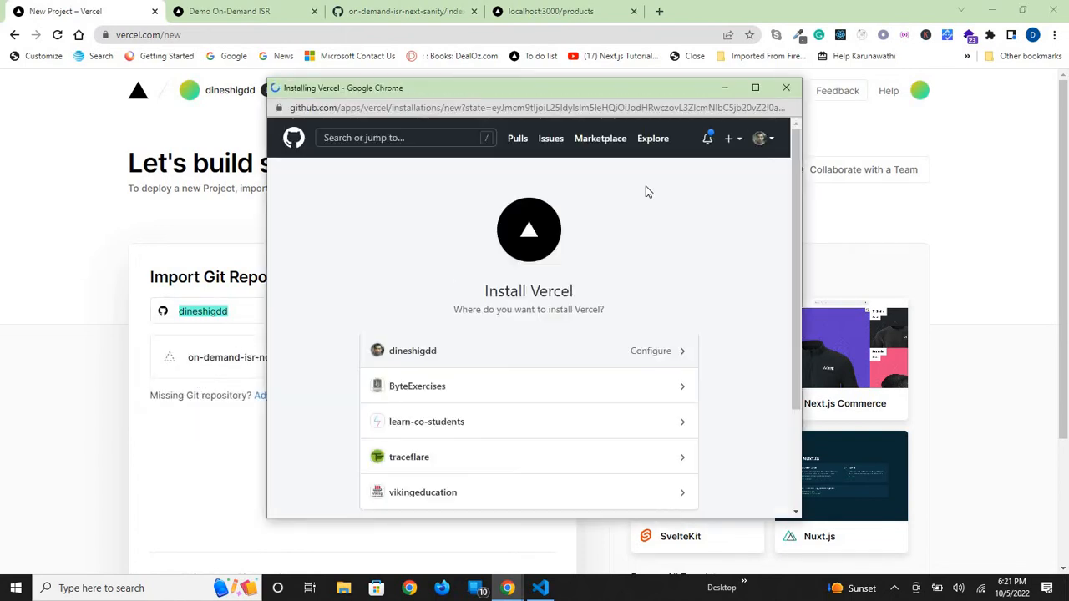
# Open Vercel's GitHub installation settings and keep repository access on only selected repositories
pyautogui.click(755, 88)
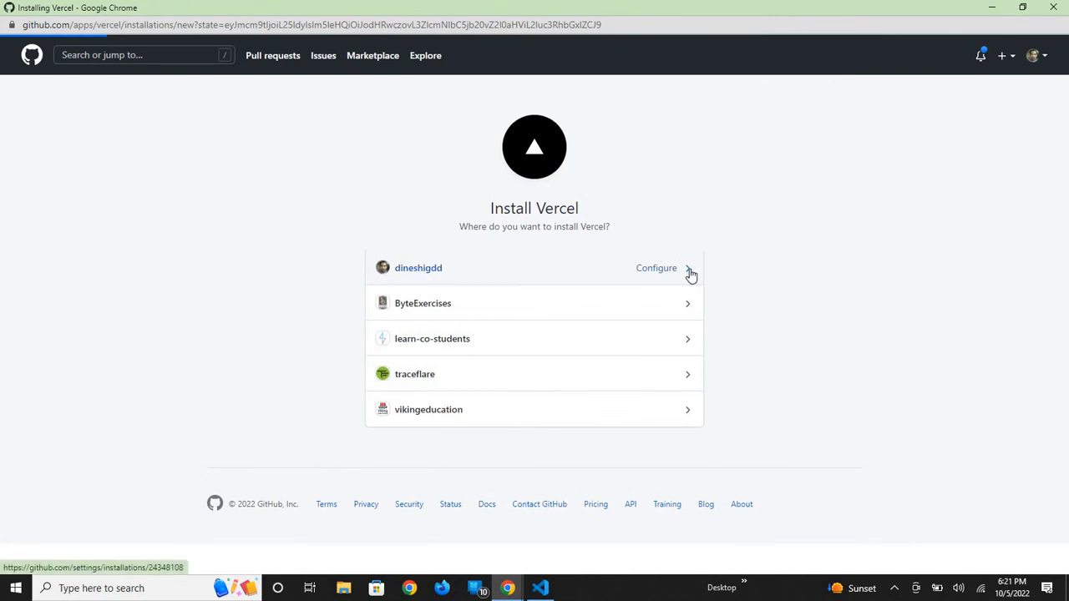
pyautogui.click(657, 268)
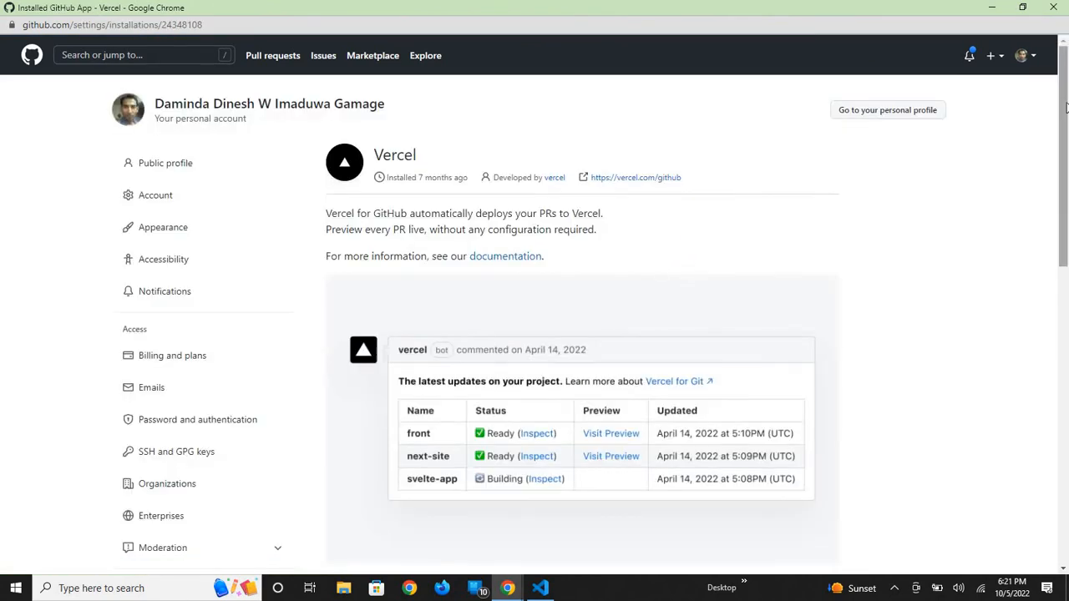
pyautogui.scroll(-3)
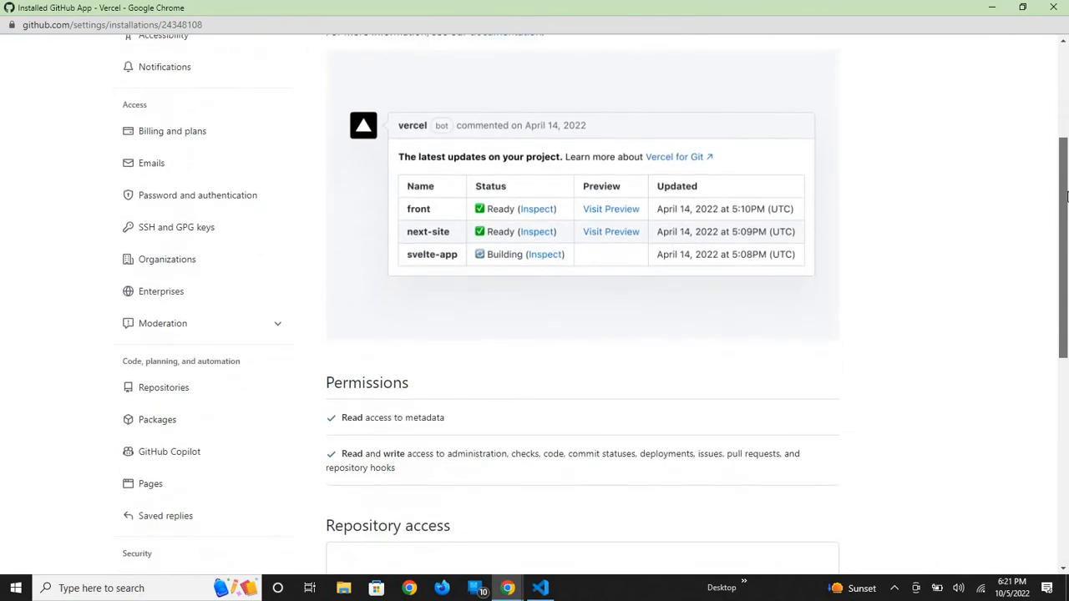
pyautogui.scroll(-3)
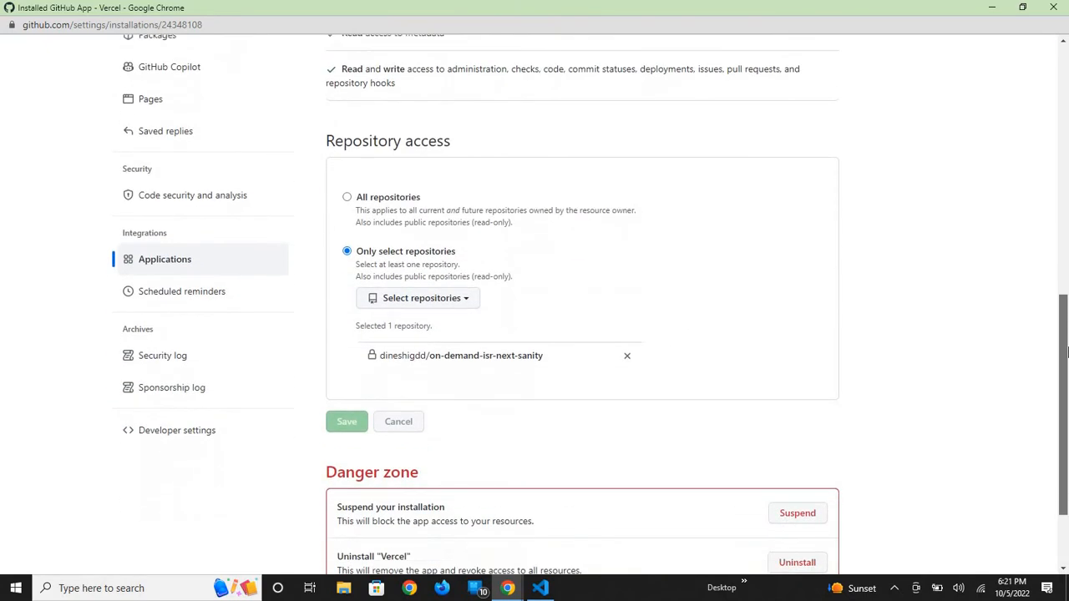
pyautogui.scroll(3)
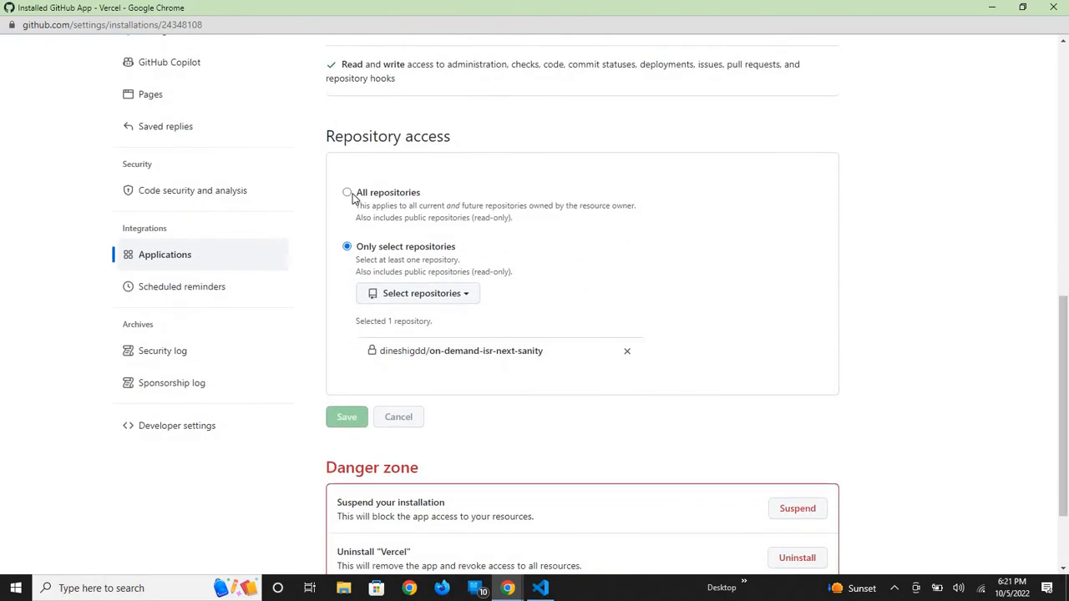
pyautogui.click(346, 192)
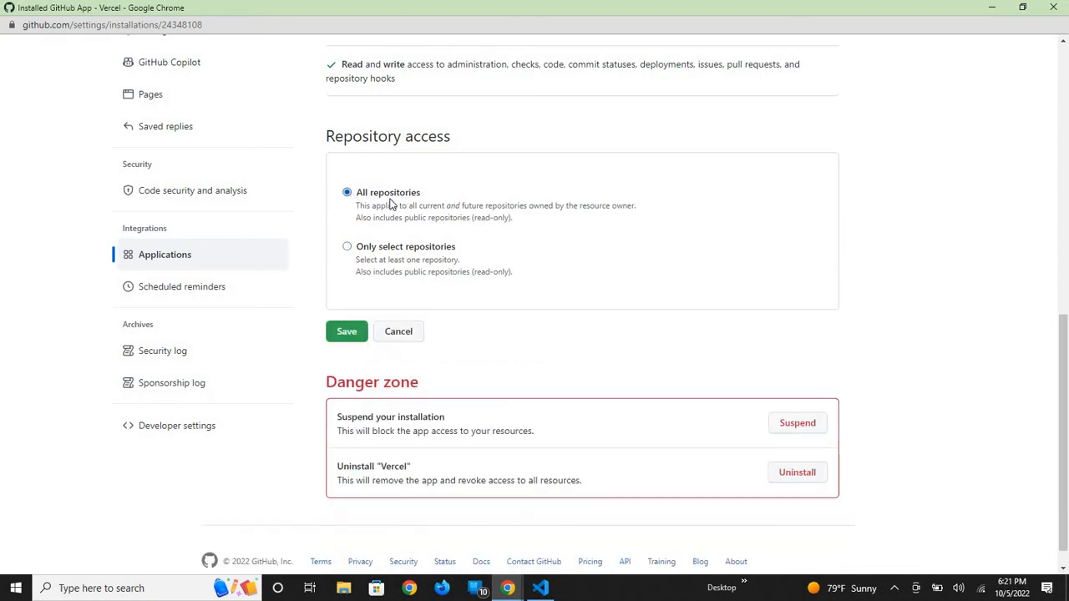
pyautogui.moveTo(376, 174)
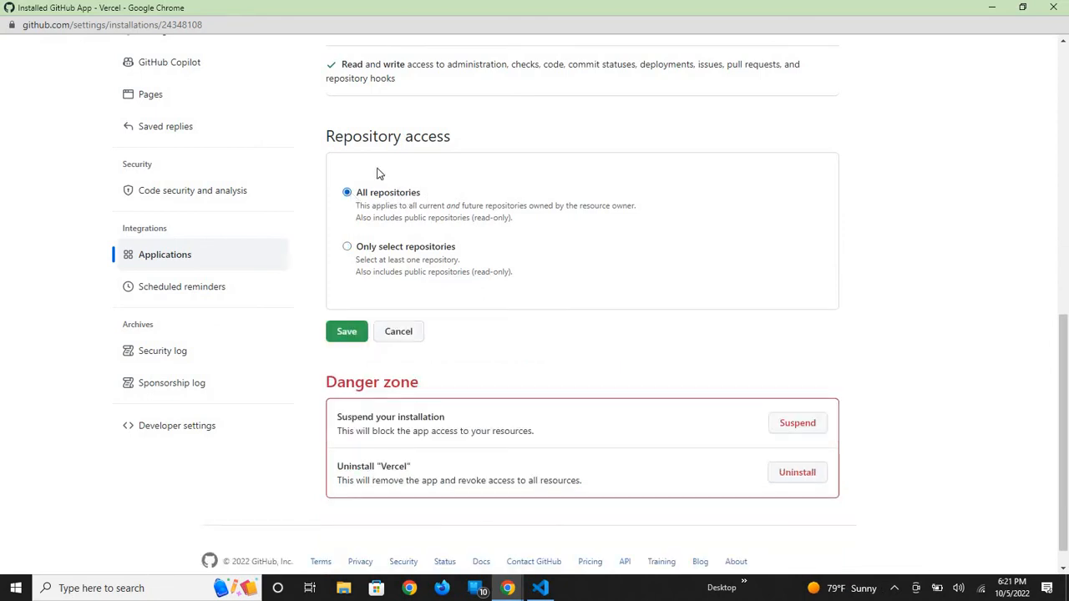
pyautogui.moveTo(501, 238)
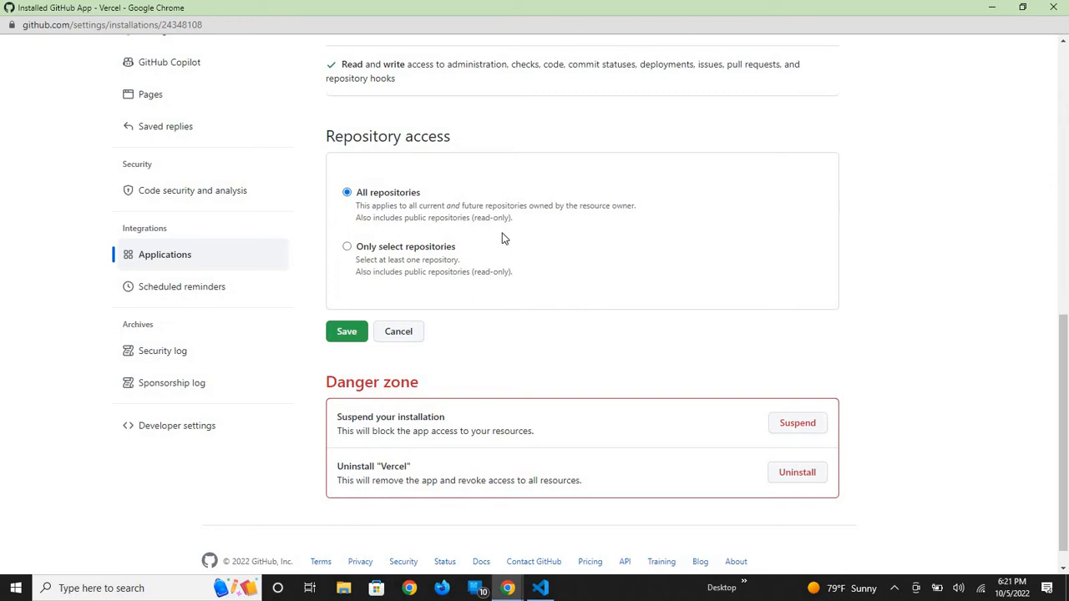
pyautogui.moveTo(364, 268)
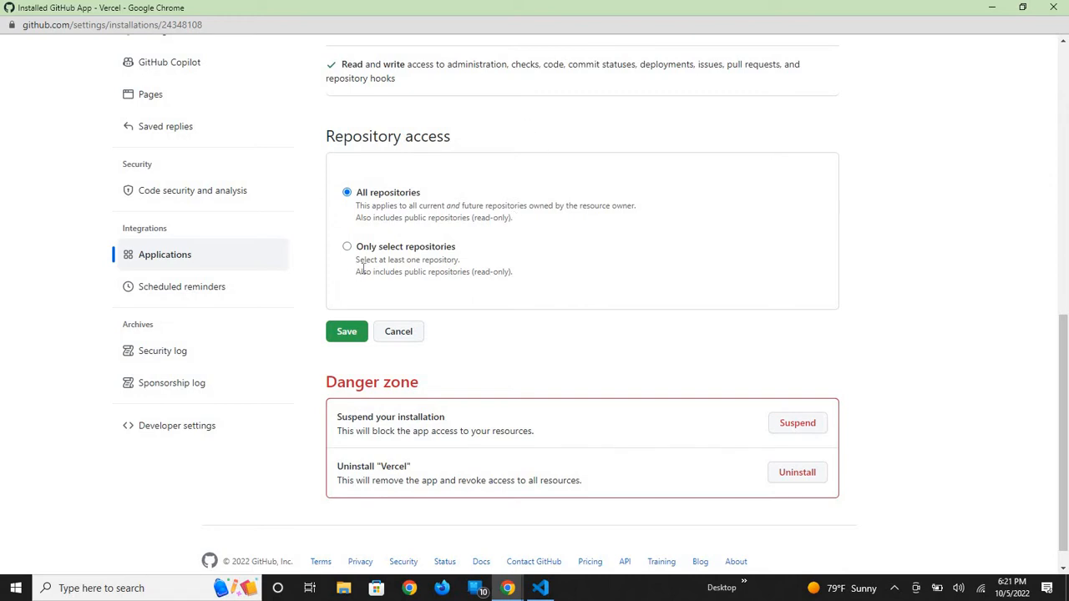
pyautogui.moveTo(348, 247)
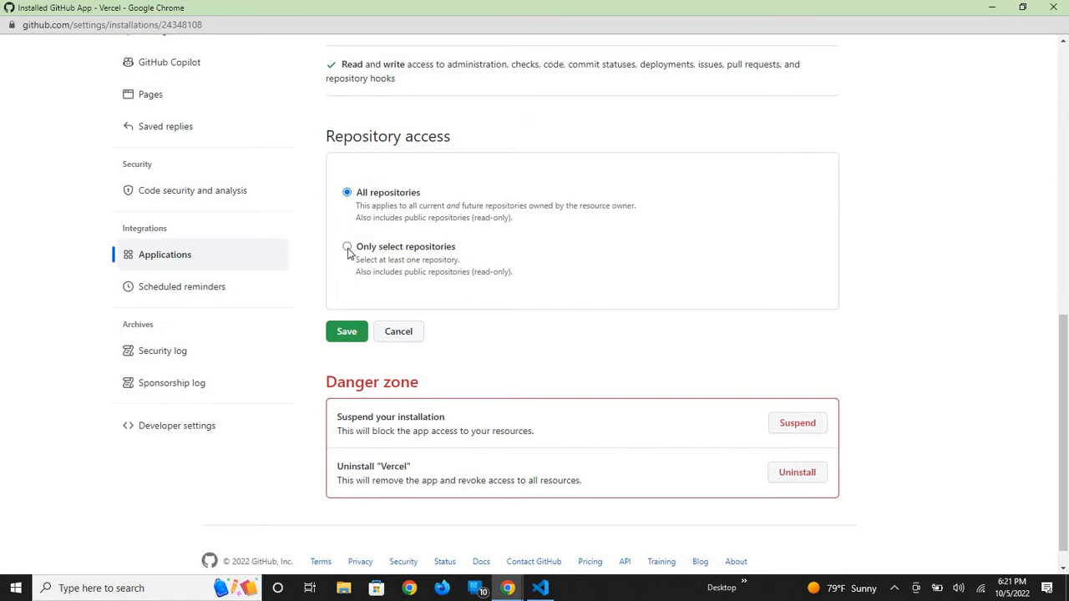
pyautogui.click(346, 246)
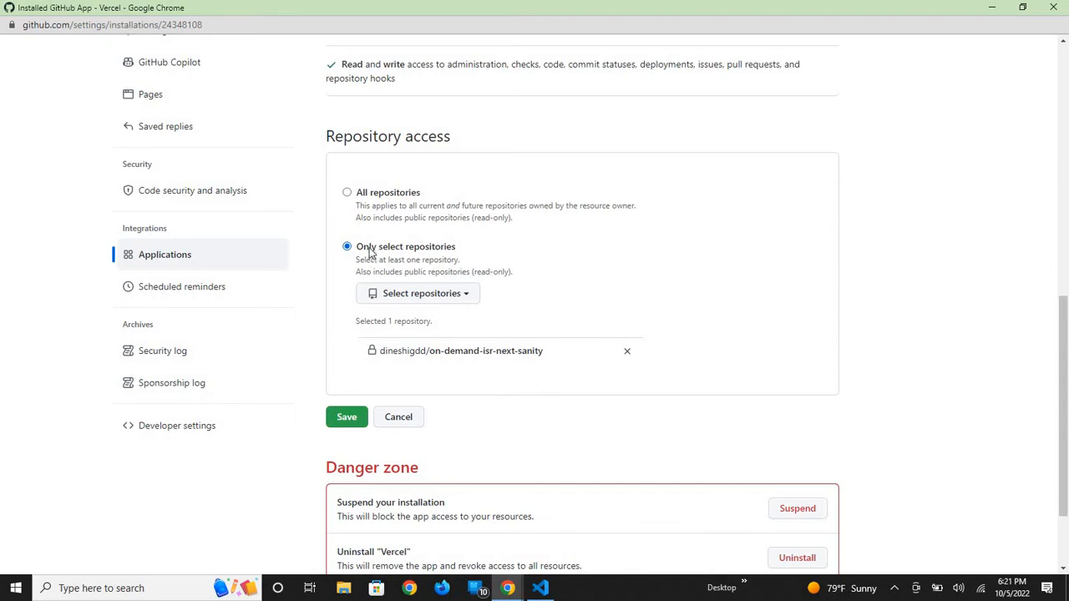
pyautogui.moveTo(527, 255)
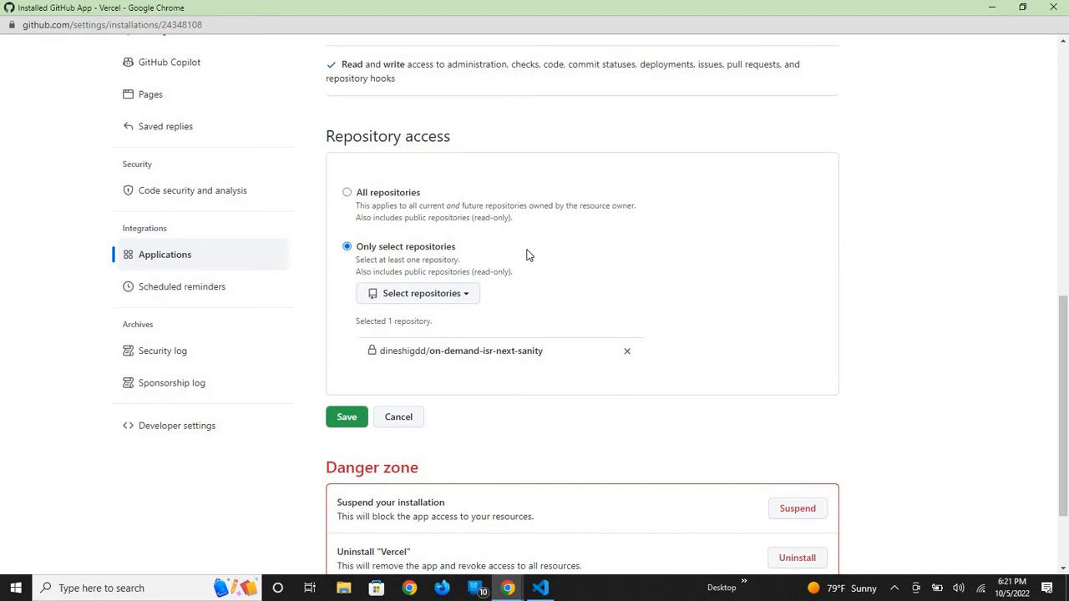
pyautogui.moveTo(459, 163)
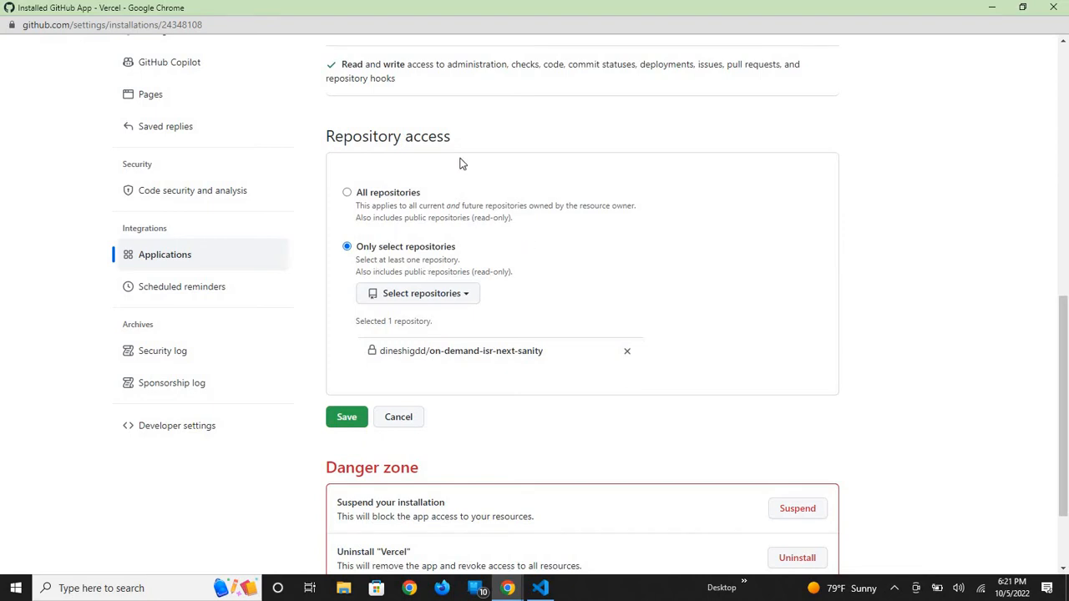
pyautogui.moveTo(389, 264)
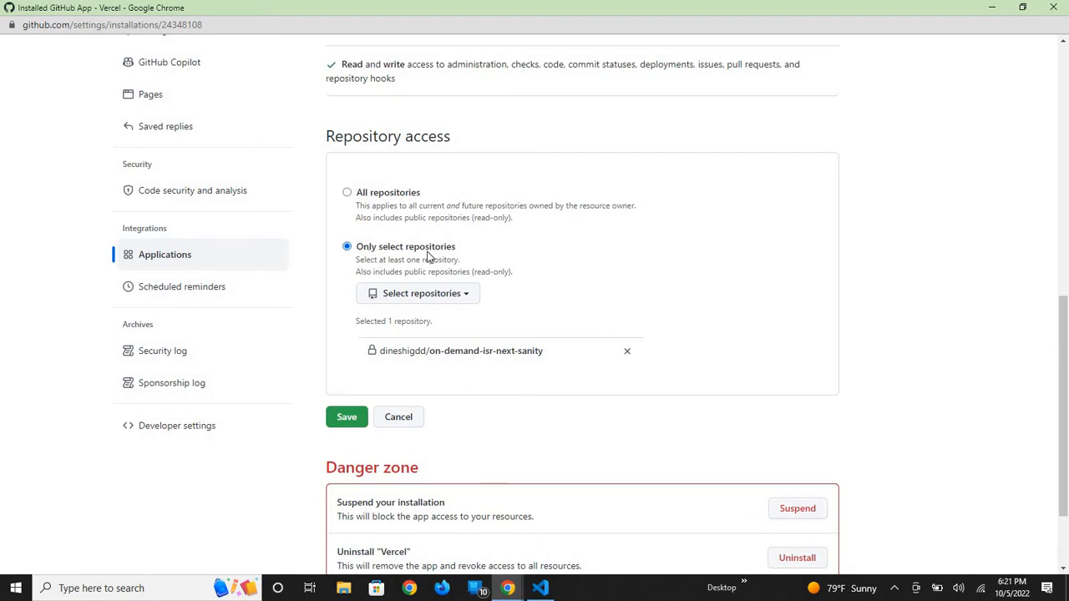
pyautogui.moveTo(464, 310)
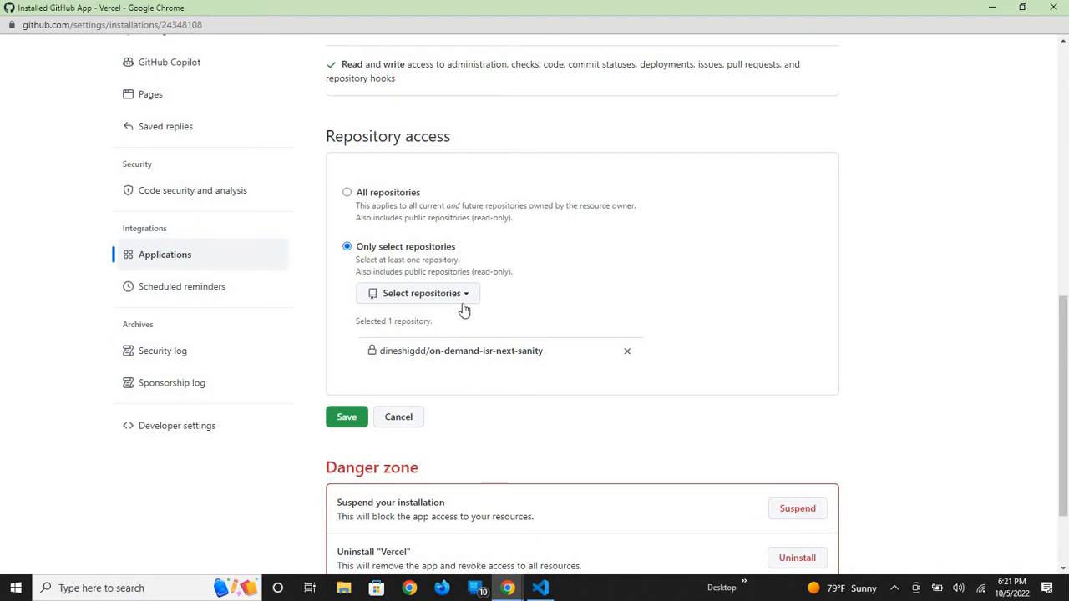
# Search 'dema' and add demo-sanity-next-app to Vercel's allowed repositories
pyautogui.click(418, 293)
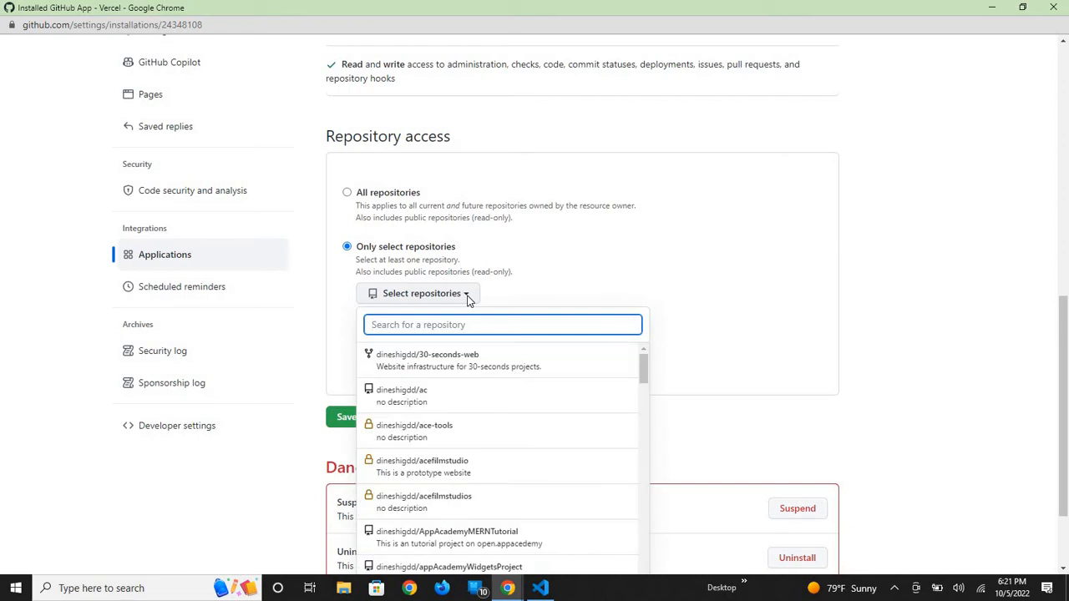
pyautogui.write('demo-s')
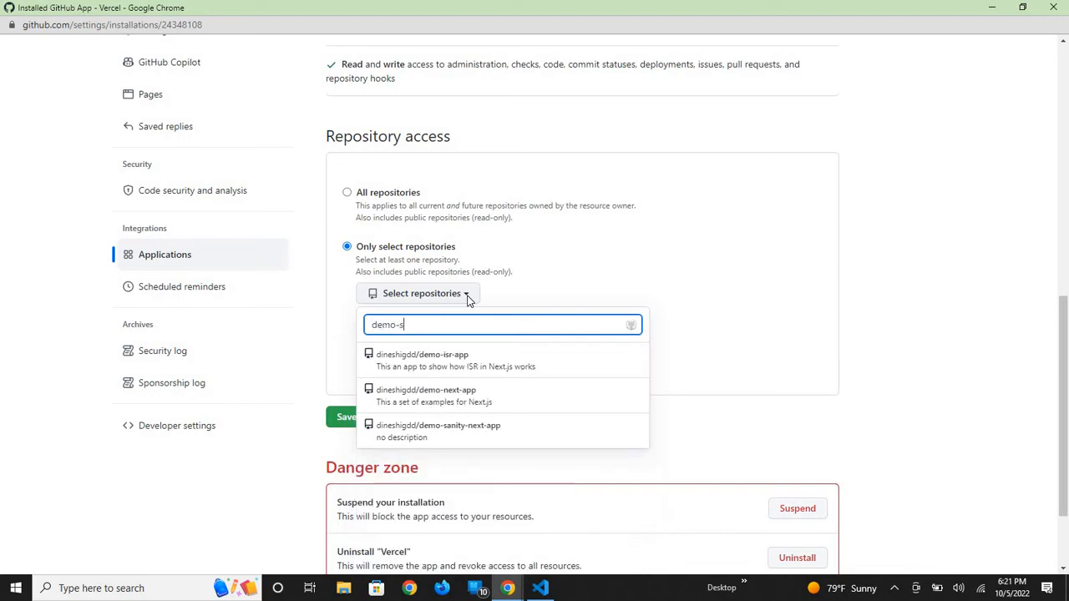
pyautogui.write('a')
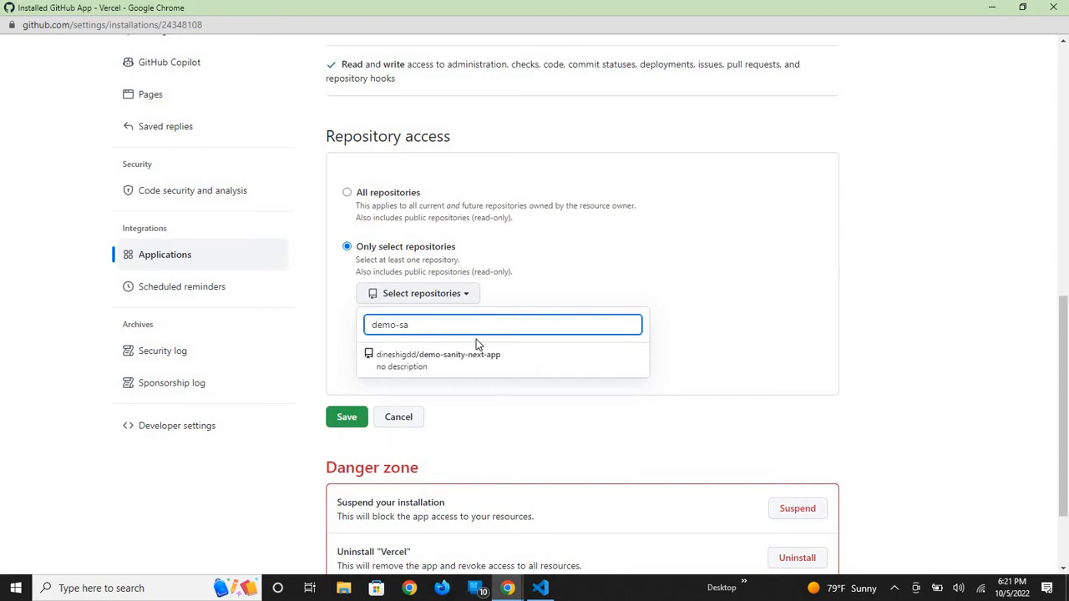
pyautogui.click(437, 354)
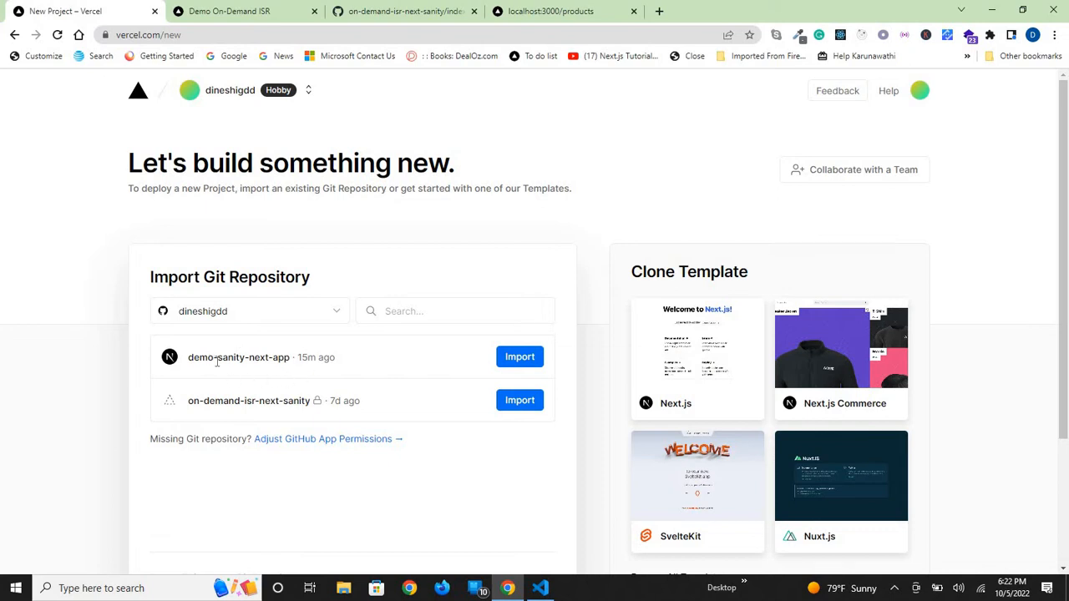
pyautogui.moveTo(491, 365)
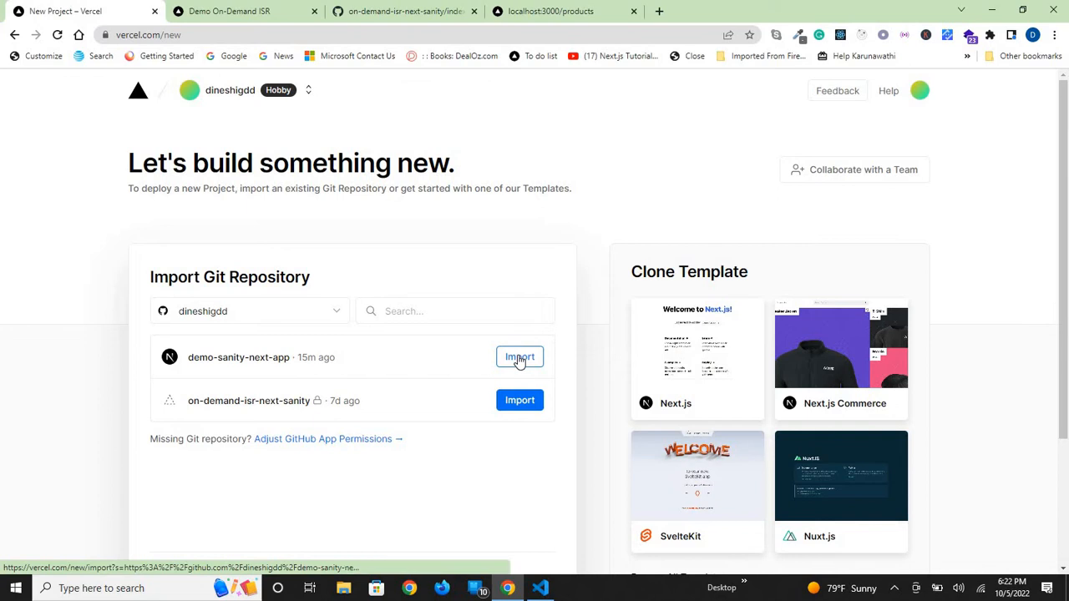
# Import demo-sanity-next-app and review the Configure Project form down to Deploy
pyautogui.click(519, 356)
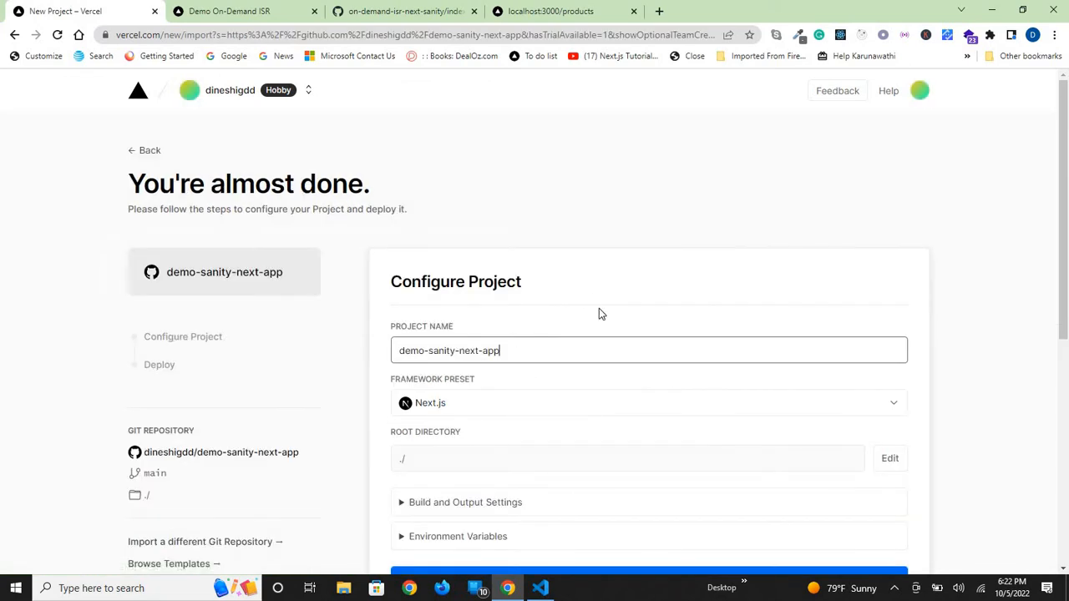
pyautogui.moveTo(612, 293)
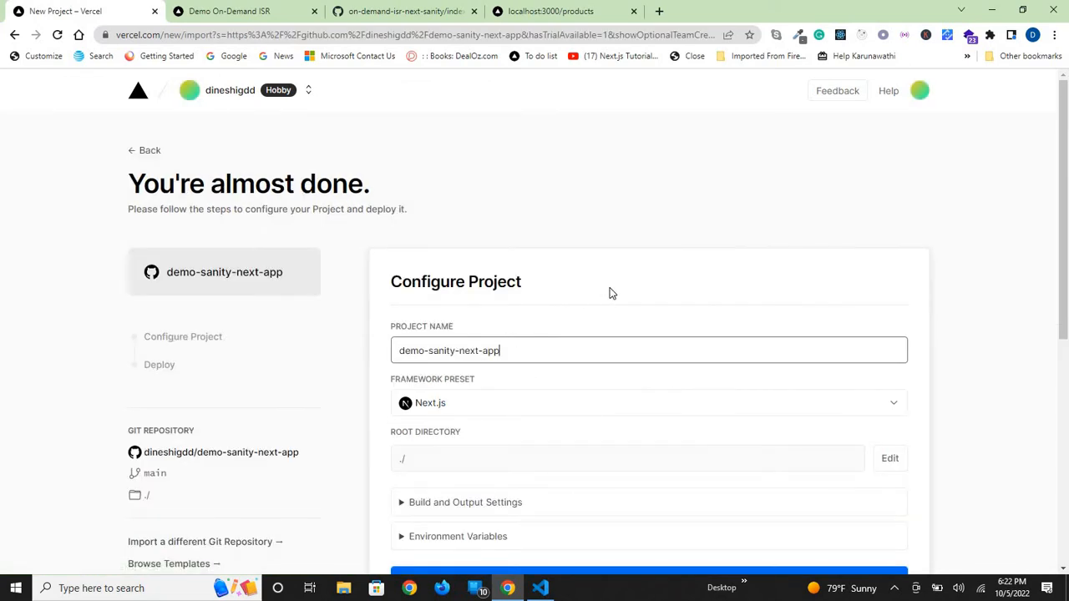
pyautogui.scroll(-3)
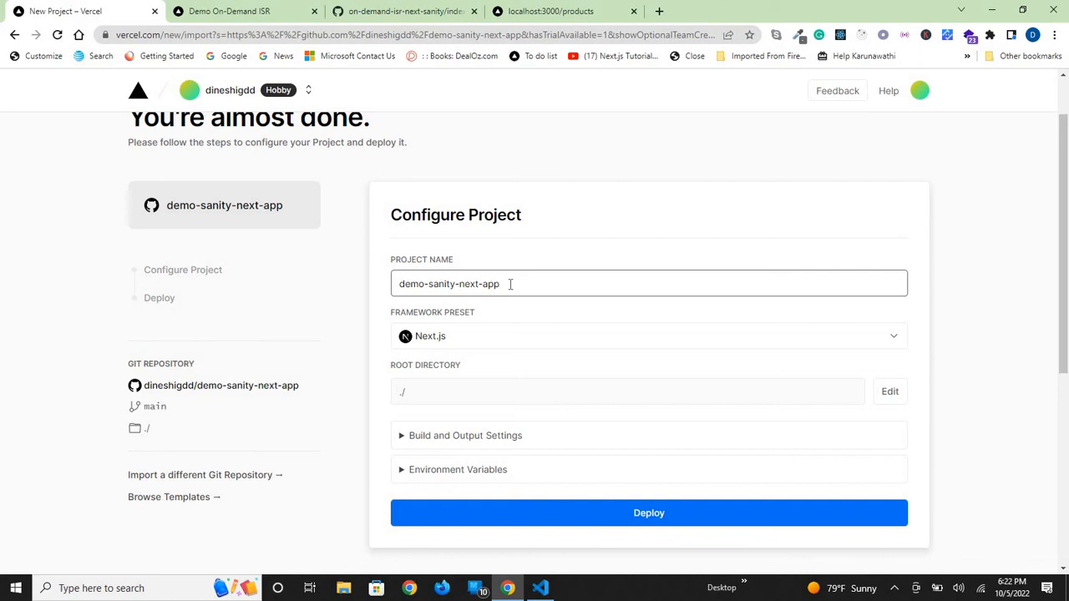
pyautogui.scroll(-3)
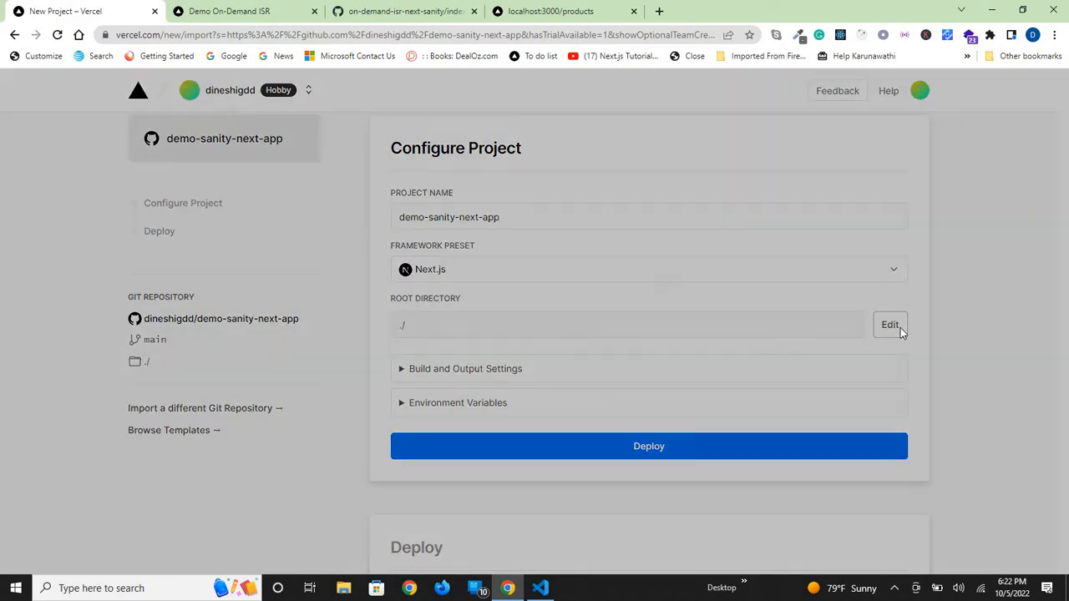
# Confirm the repository root ./ in the Root Directory choice
pyautogui.click(890, 325)
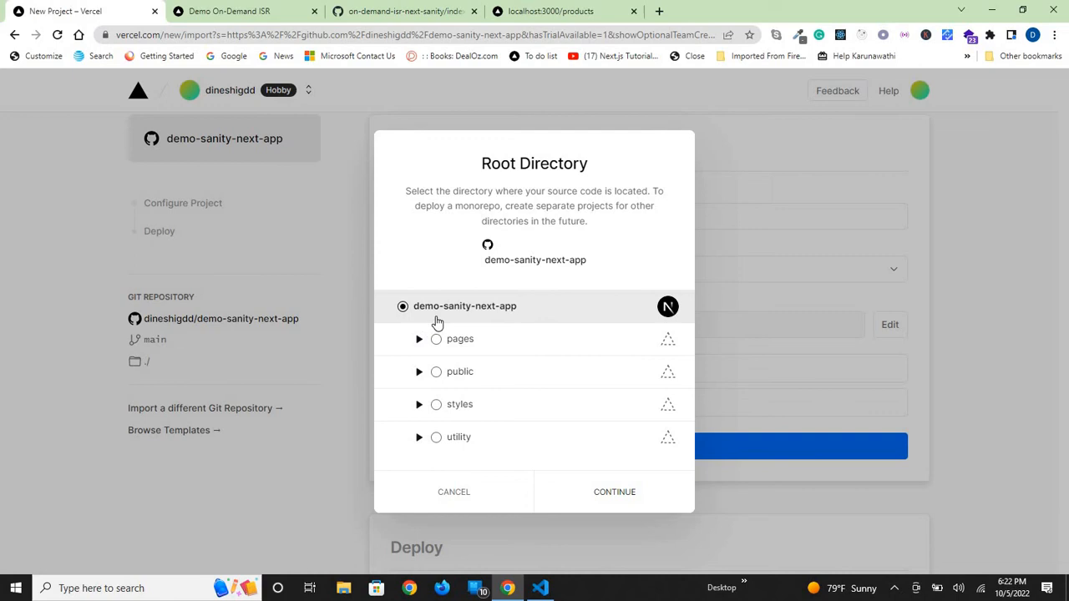
pyautogui.moveTo(440, 321)
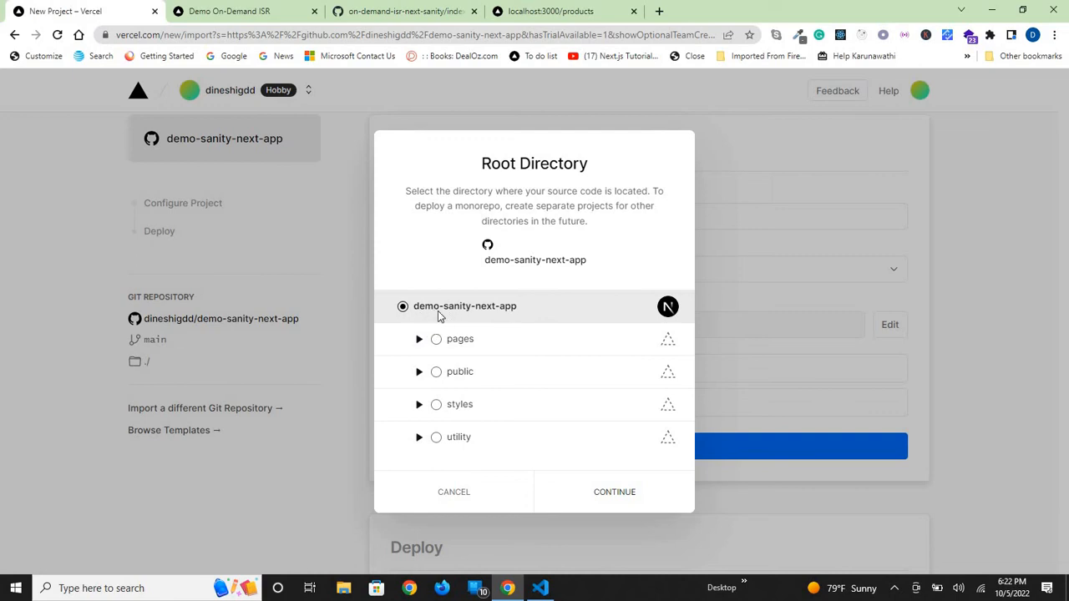
pyautogui.moveTo(438, 316)
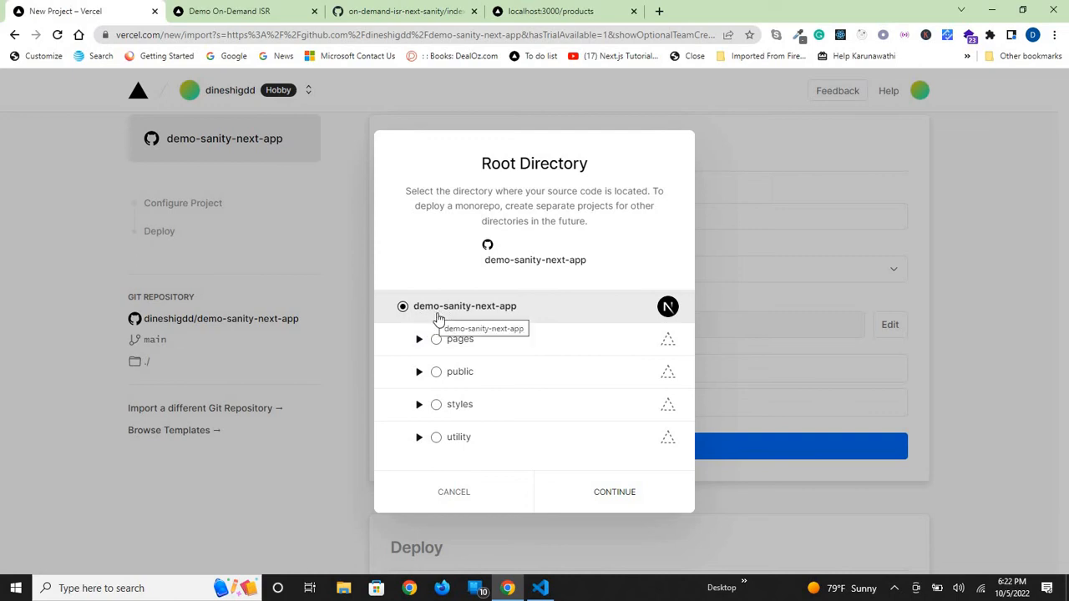
pyautogui.moveTo(497, 313)
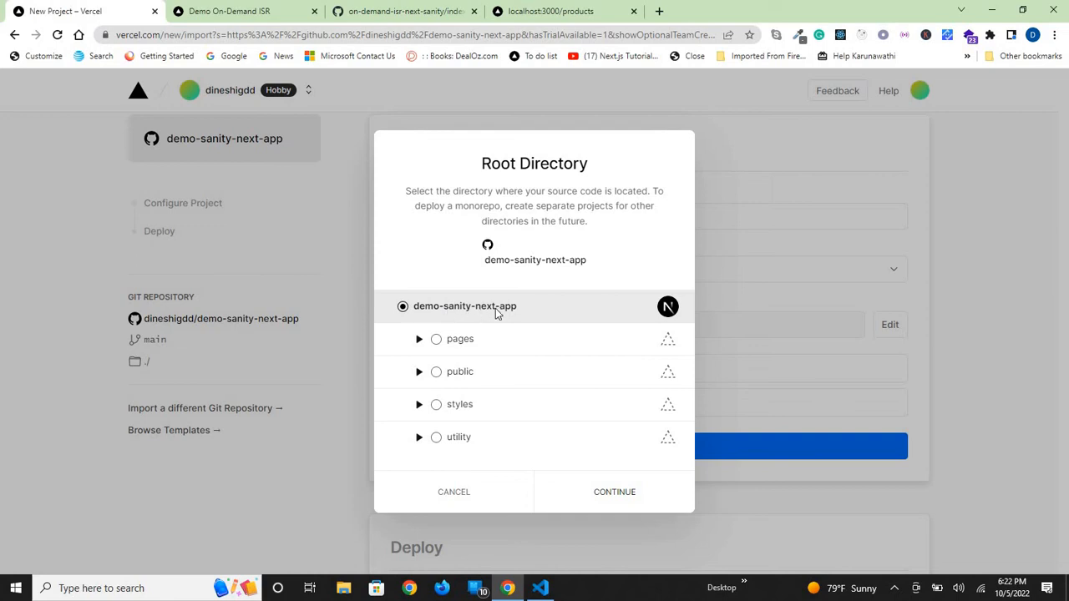
pyautogui.moveTo(521, 318)
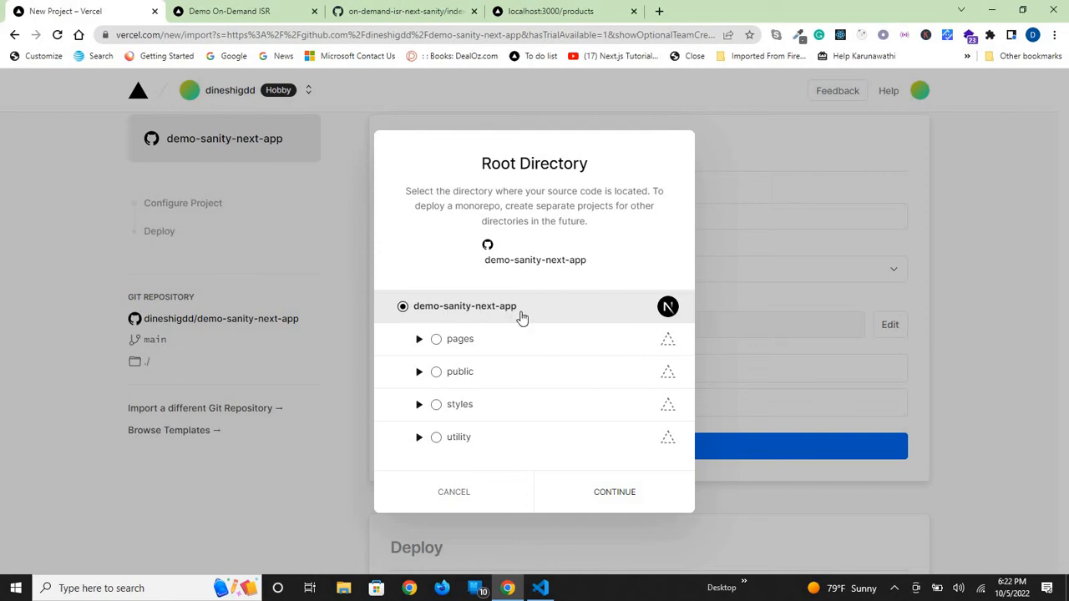
pyautogui.moveTo(433, 346)
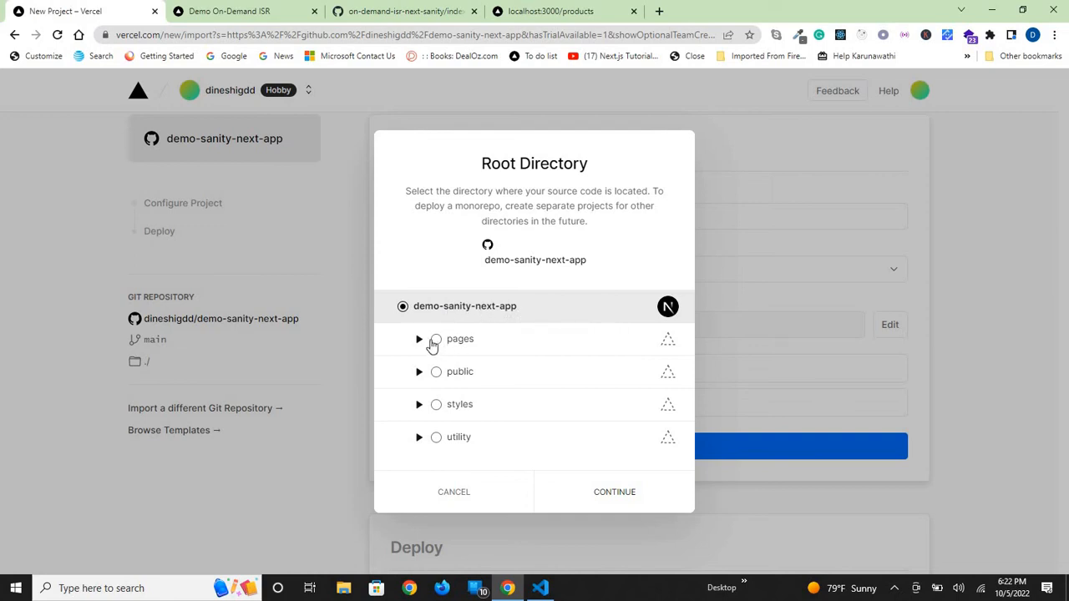
pyautogui.moveTo(394, 384)
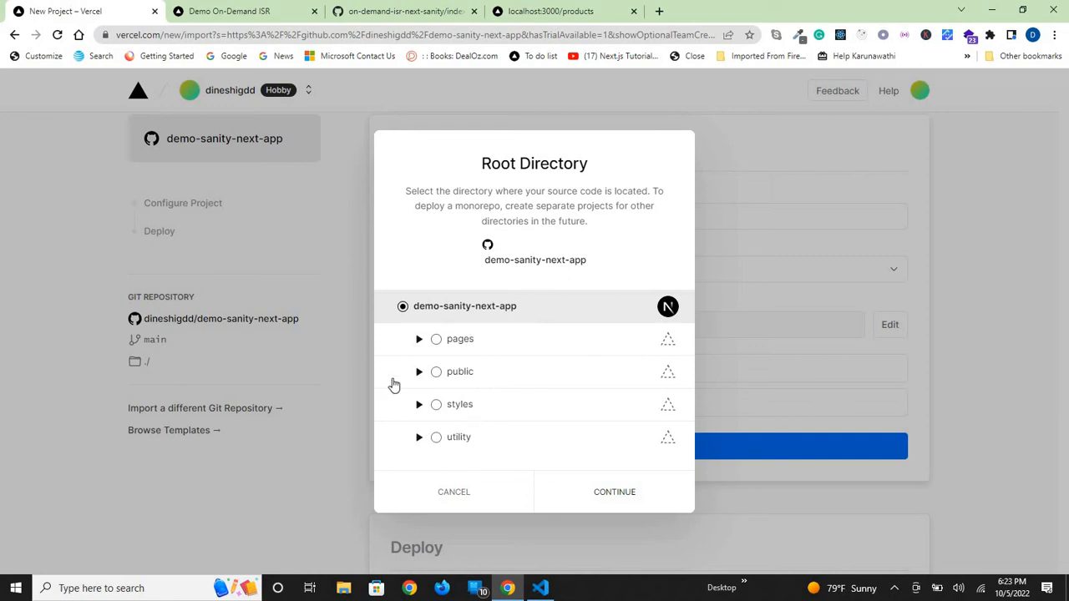
pyautogui.moveTo(494, 343)
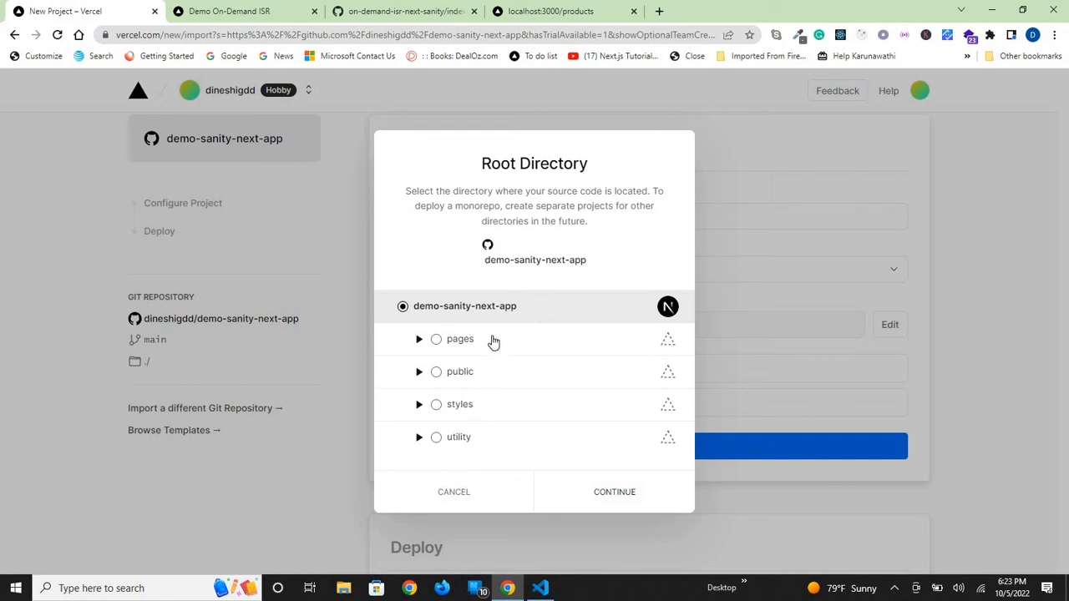
pyautogui.moveTo(492, 343)
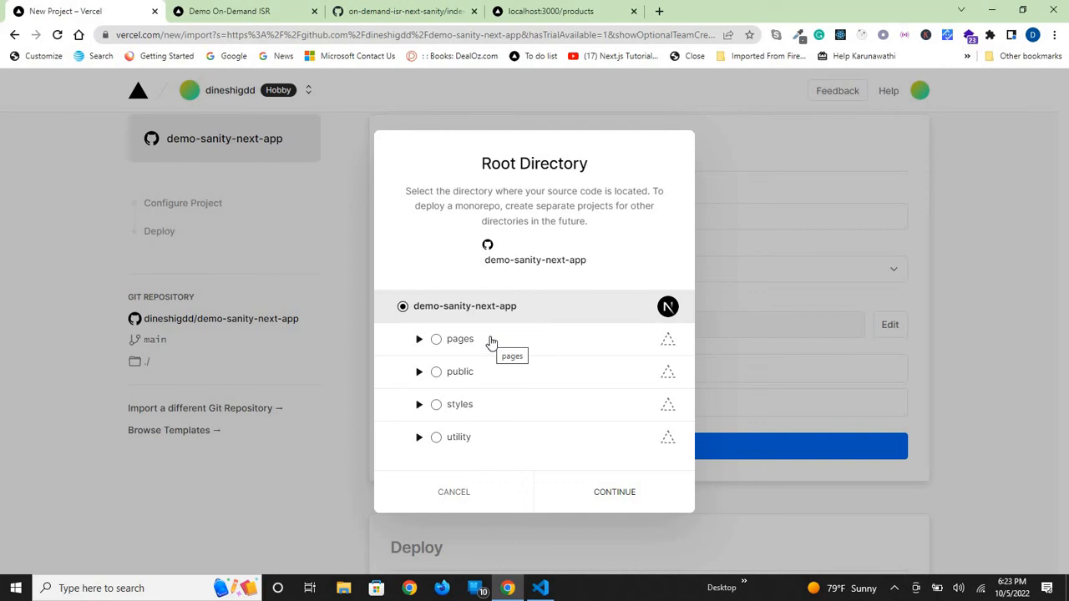
pyautogui.moveTo(464, 325)
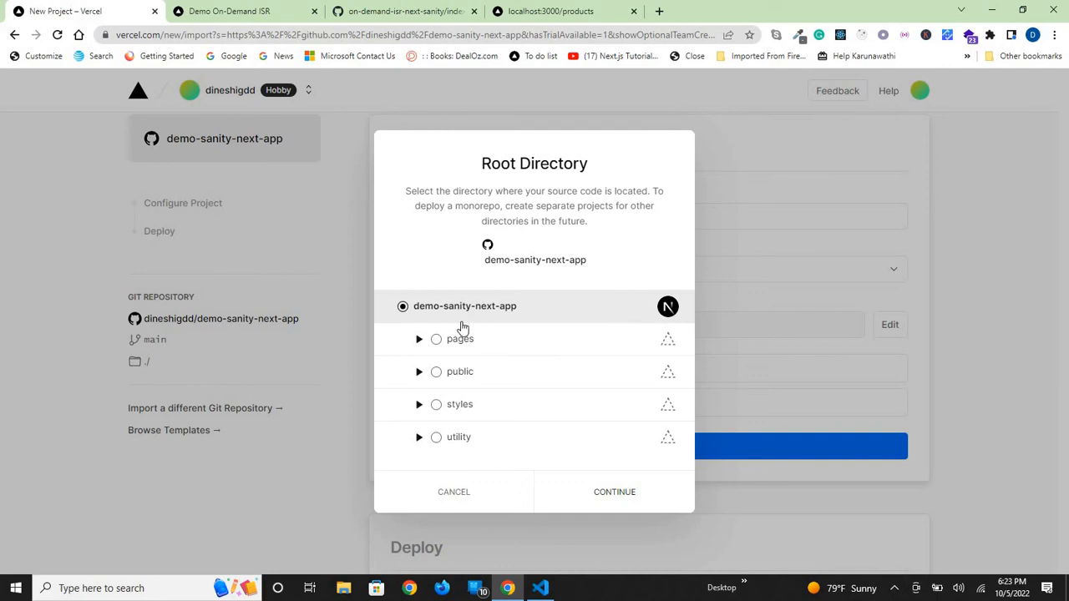
pyautogui.moveTo(433, 333)
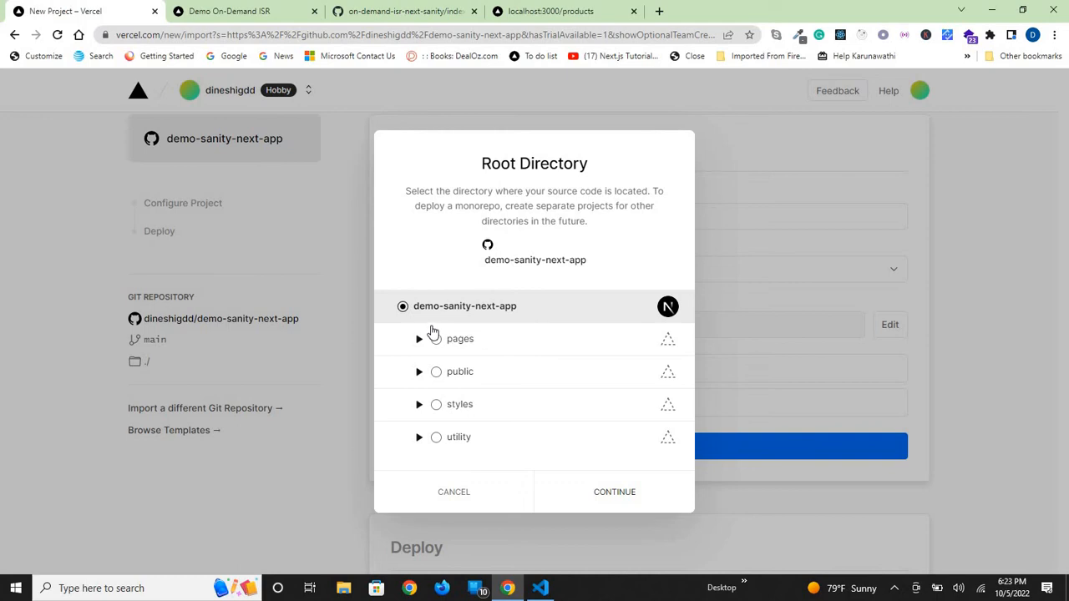
pyautogui.moveTo(432, 329)
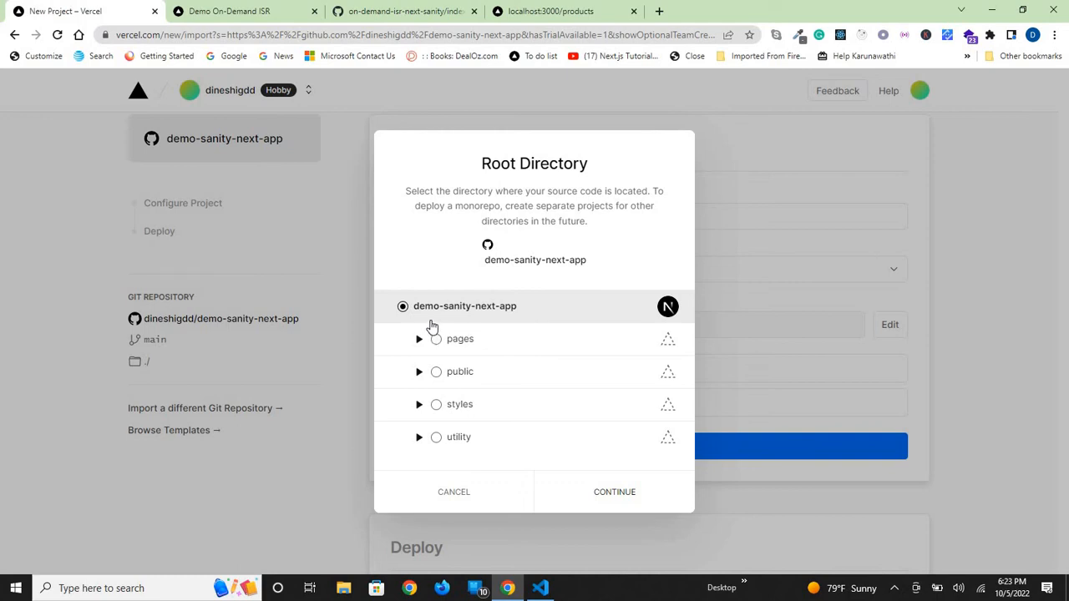
pyautogui.moveTo(420, 322)
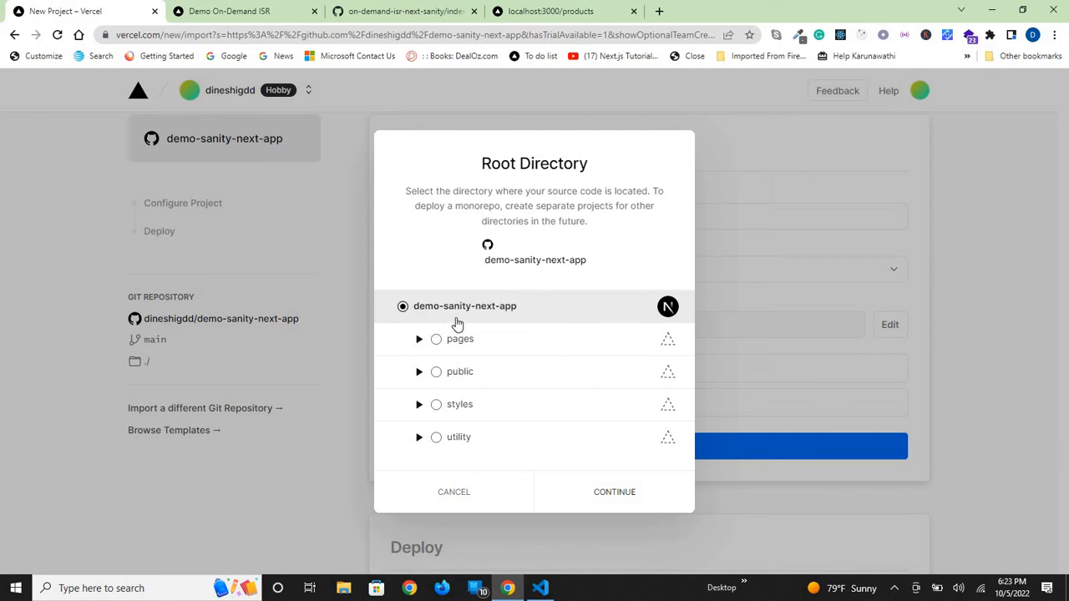
pyautogui.moveTo(476, 302)
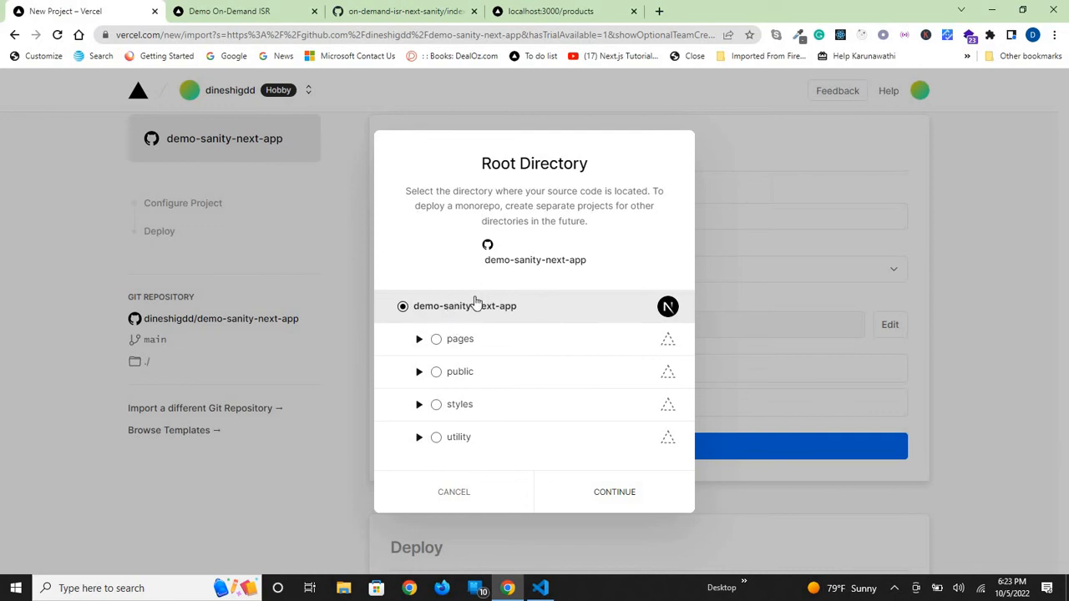
pyautogui.moveTo(402, 315)
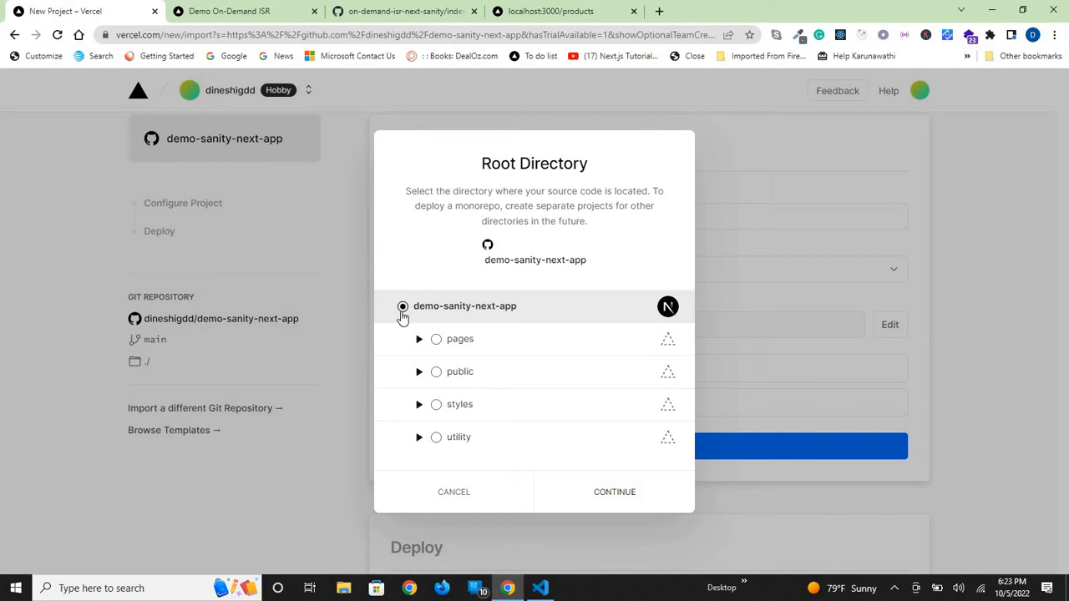
pyautogui.click(614, 492)
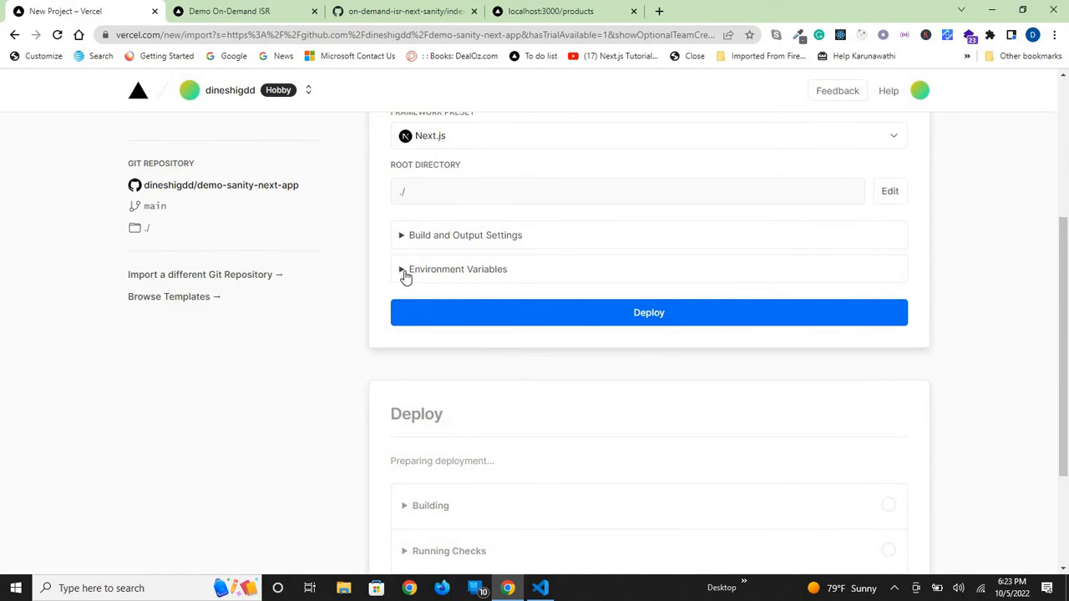
# Add SANITY_PROJECT_ID = w6a6mtoq, copied from .env.local, as an environment variable
pyautogui.click(403, 269)
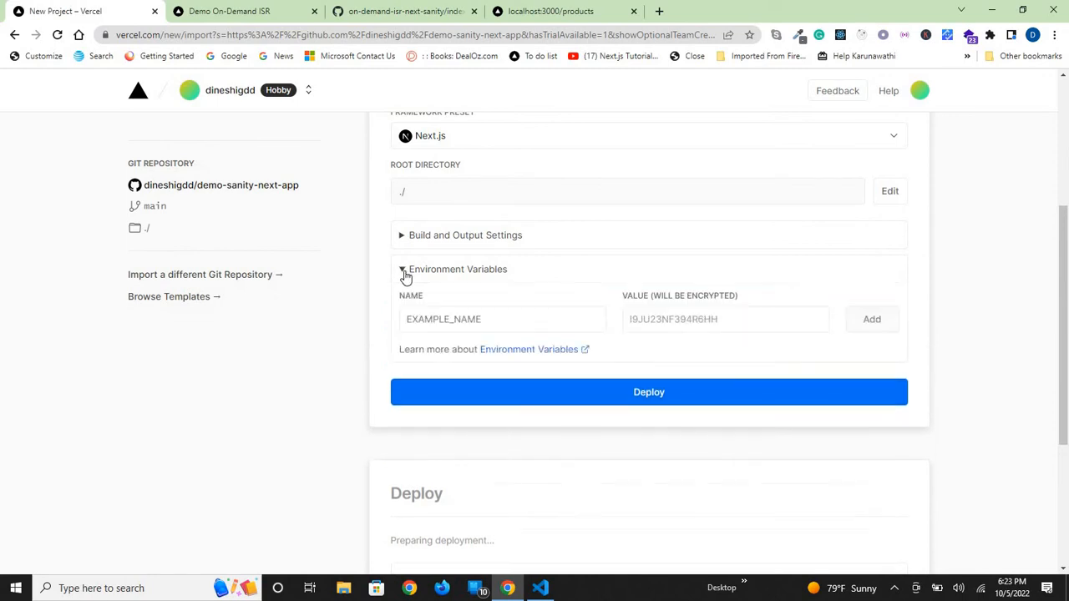
pyautogui.click(540, 588)
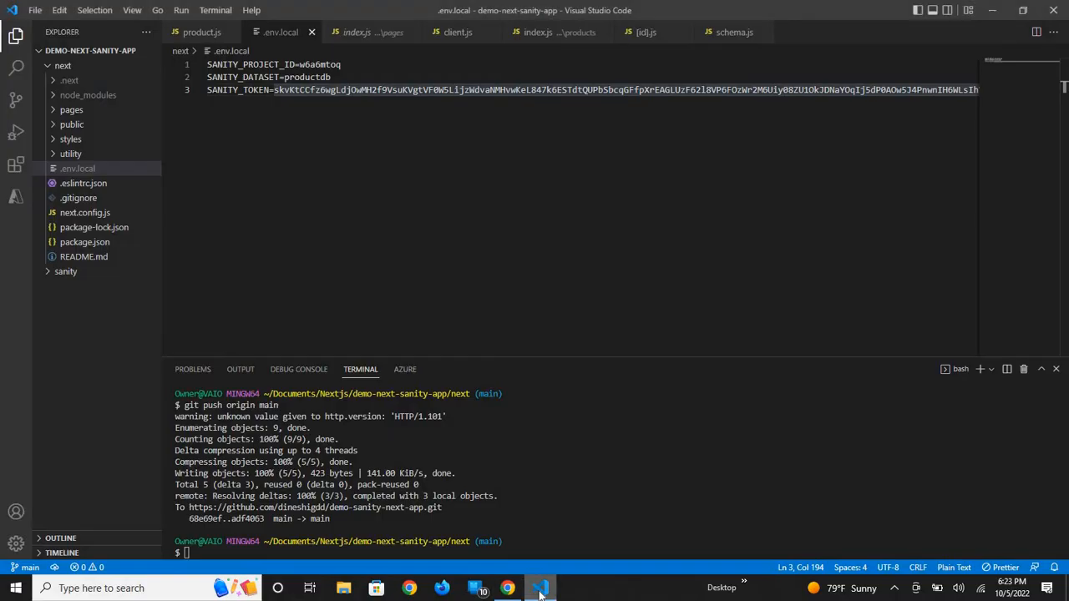
pyautogui.moveTo(83, 183)
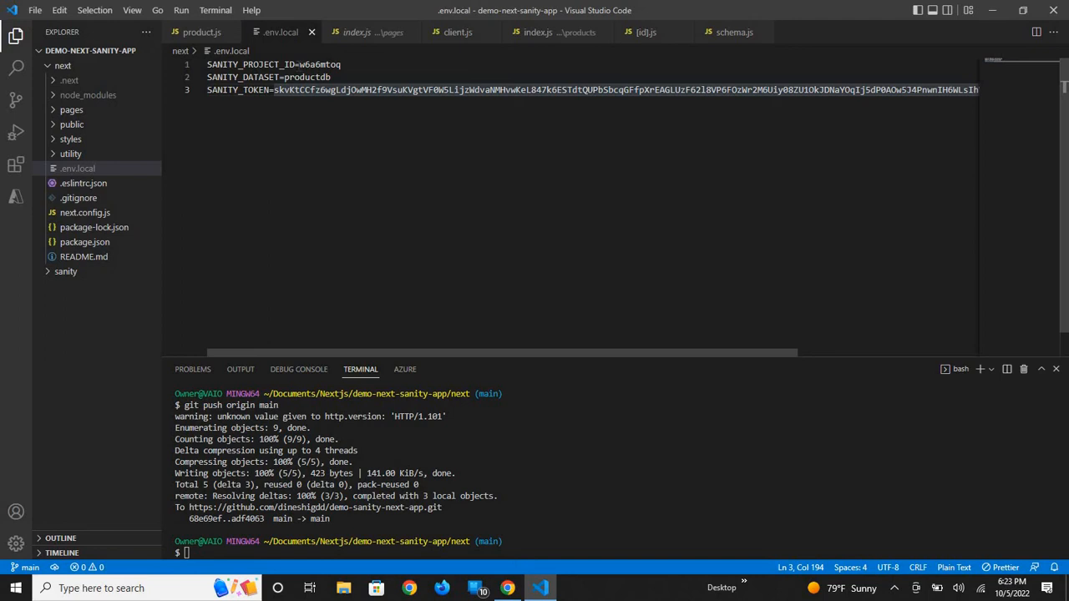
pyautogui.doubleClick(251, 64)
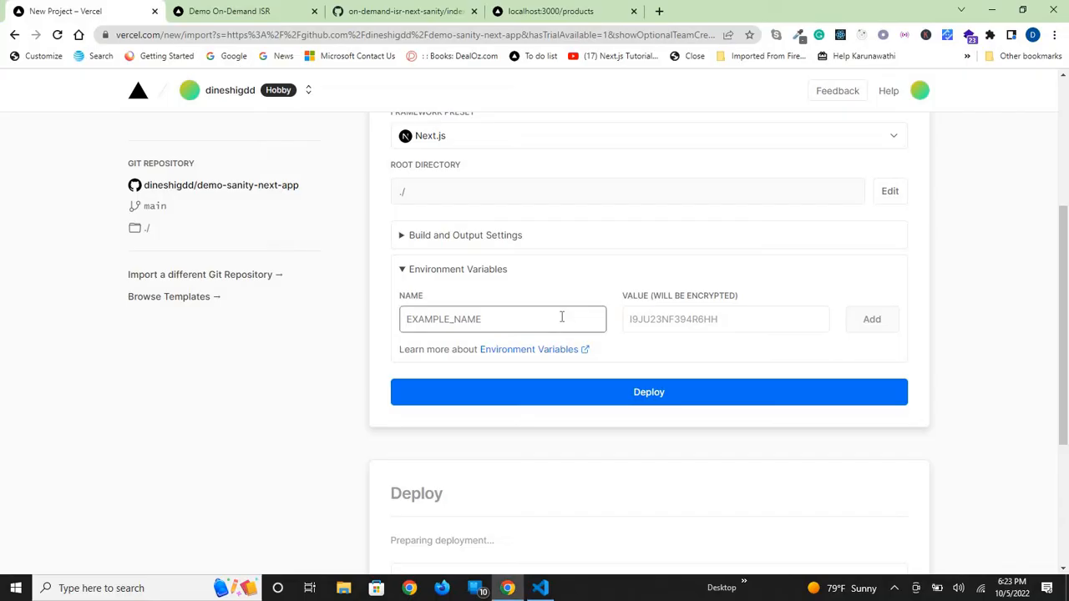
pyautogui.click(539, 588)
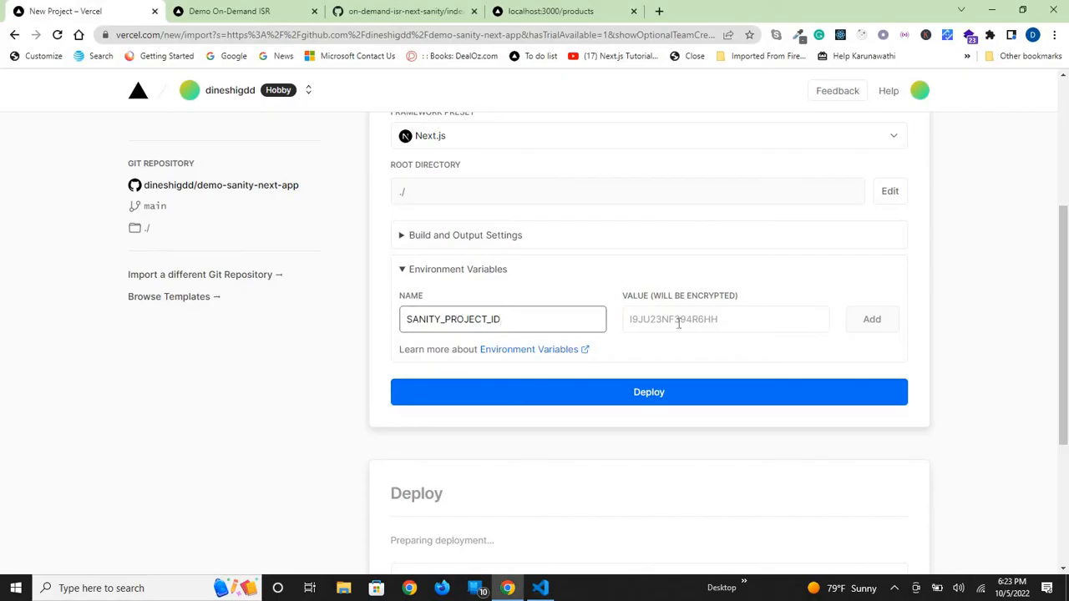
pyautogui.click(539, 588)
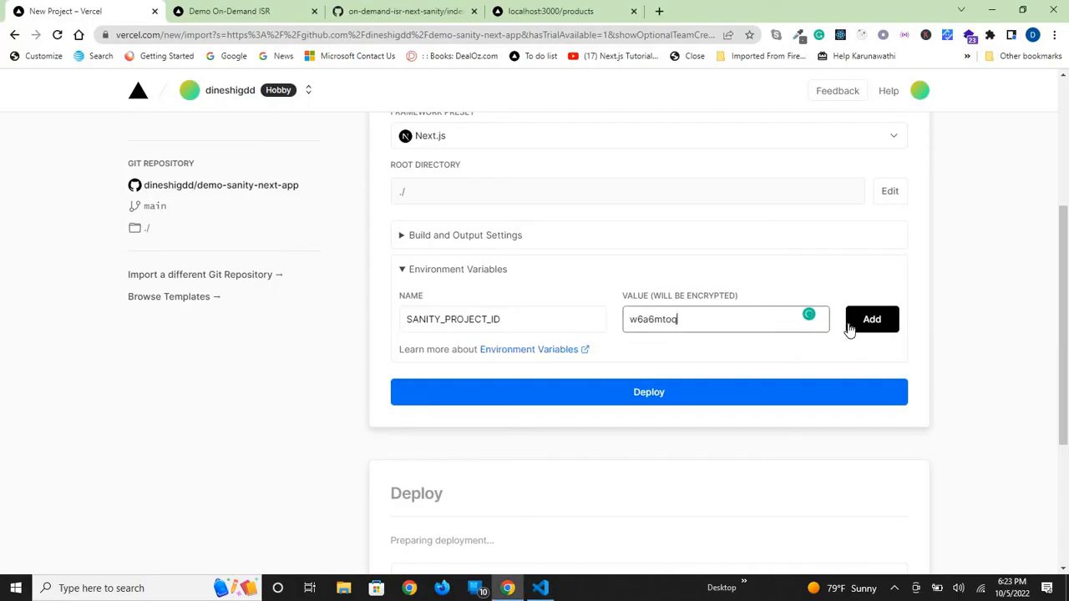
pyautogui.click(871, 319)
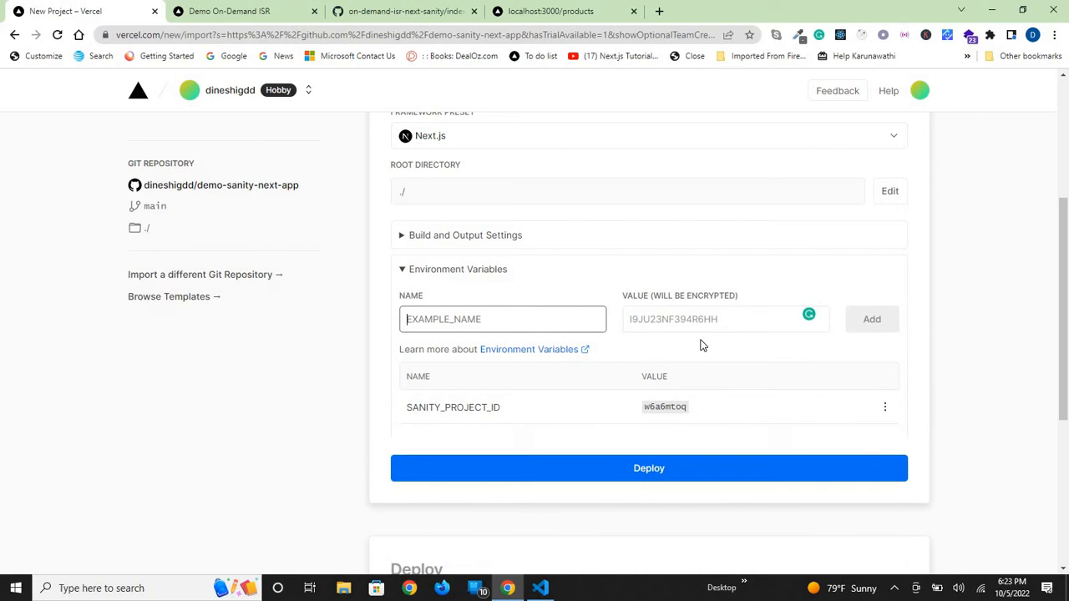
# Add the SANITY_DATASET environment variable with value productdb
pyautogui.write('SANITY_DATASET')
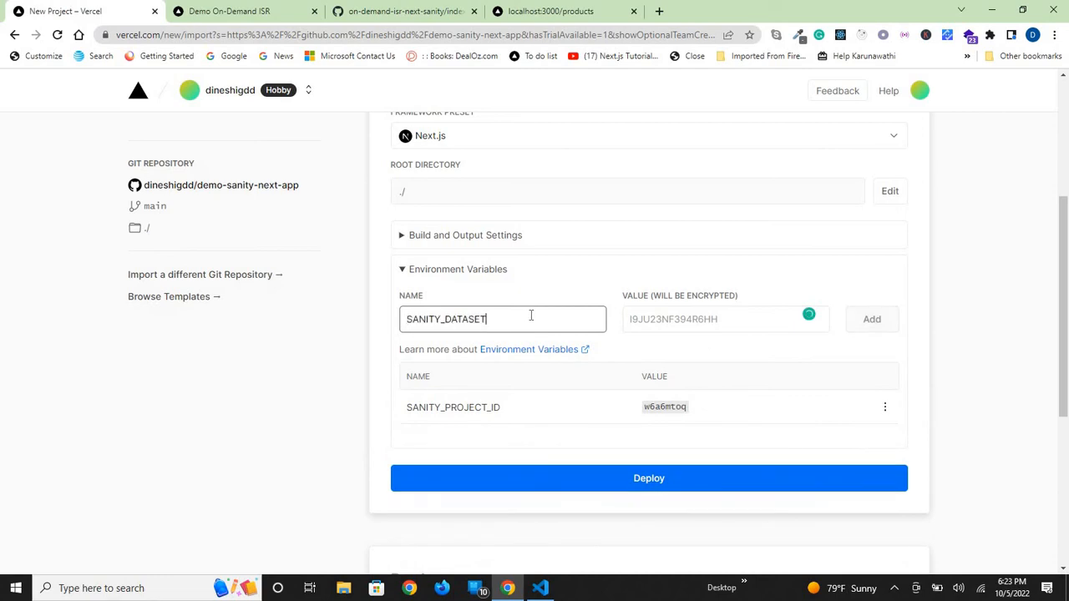
pyautogui.click(541, 588)
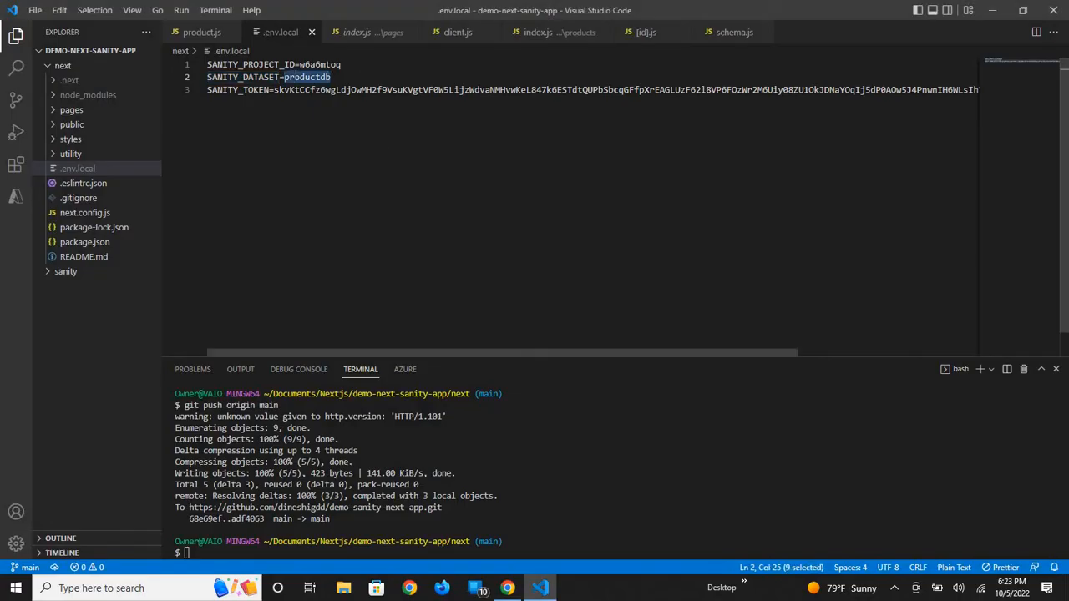
pyautogui.click(508, 588)
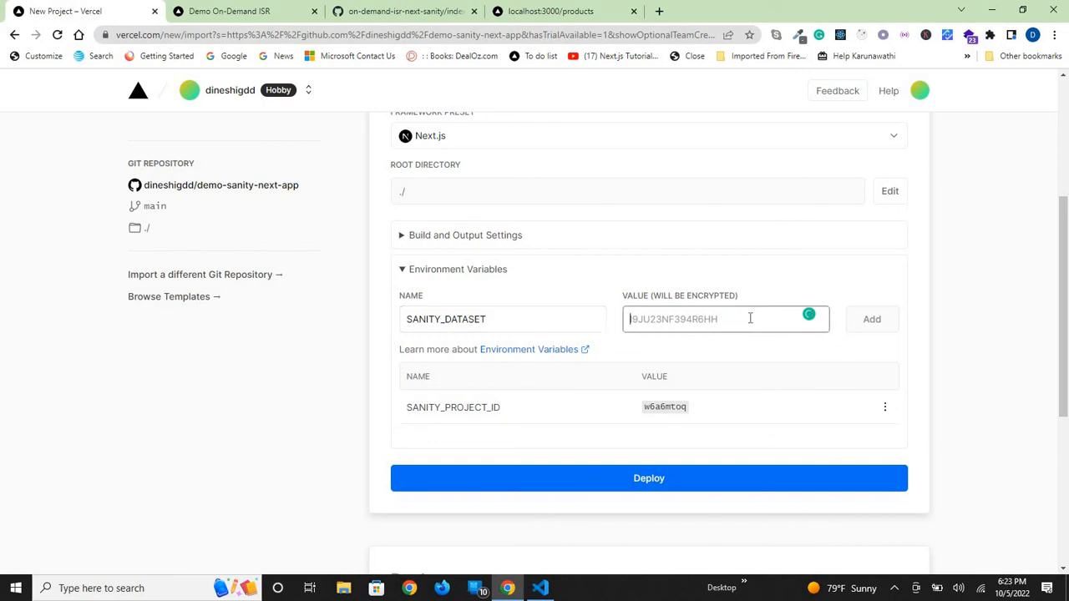
pyautogui.write('productdb')
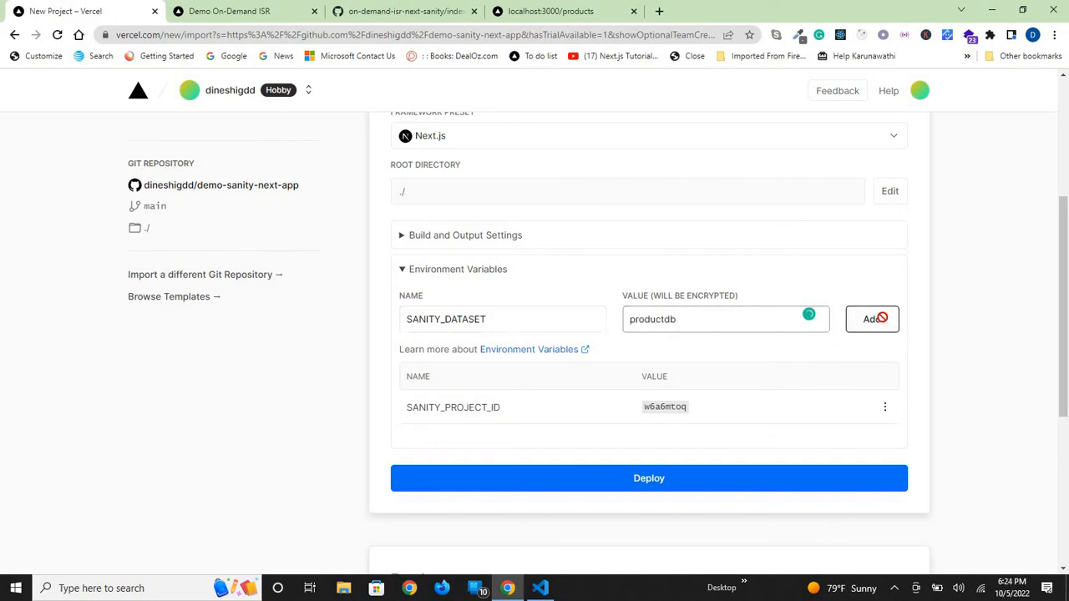
pyautogui.click(872, 319)
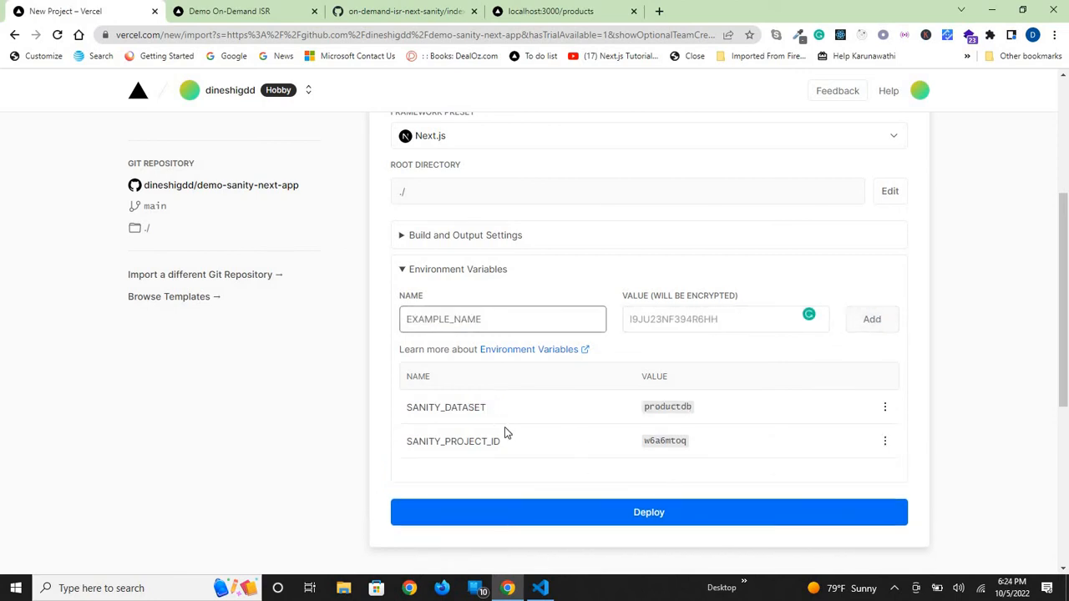
# Add the SANITY_TOKEN environment variable using the token copied from .env.local
pyautogui.click(540, 588)
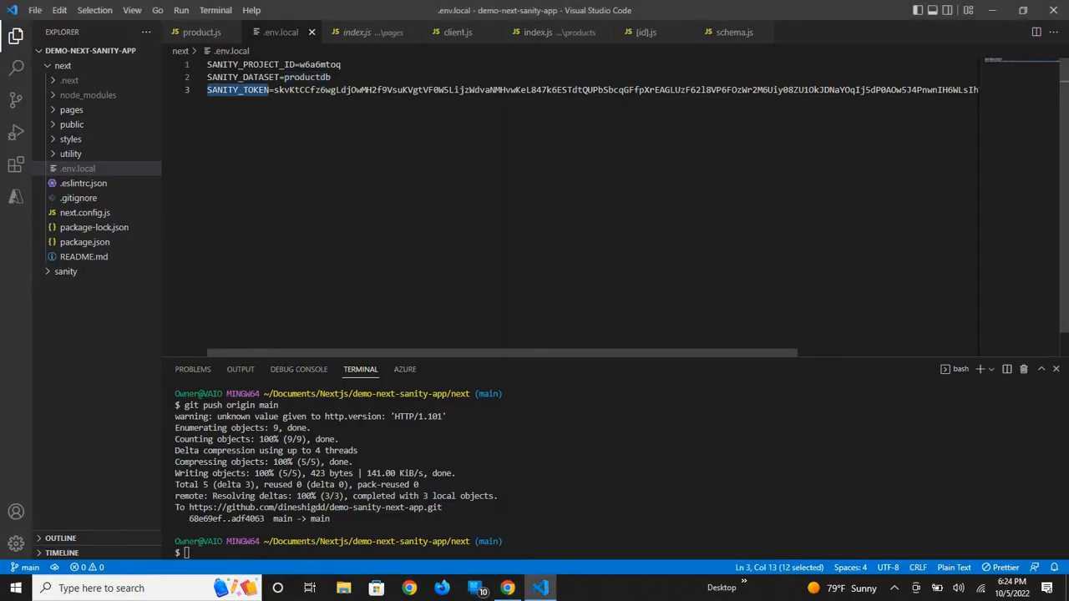
pyautogui.click(506, 588)
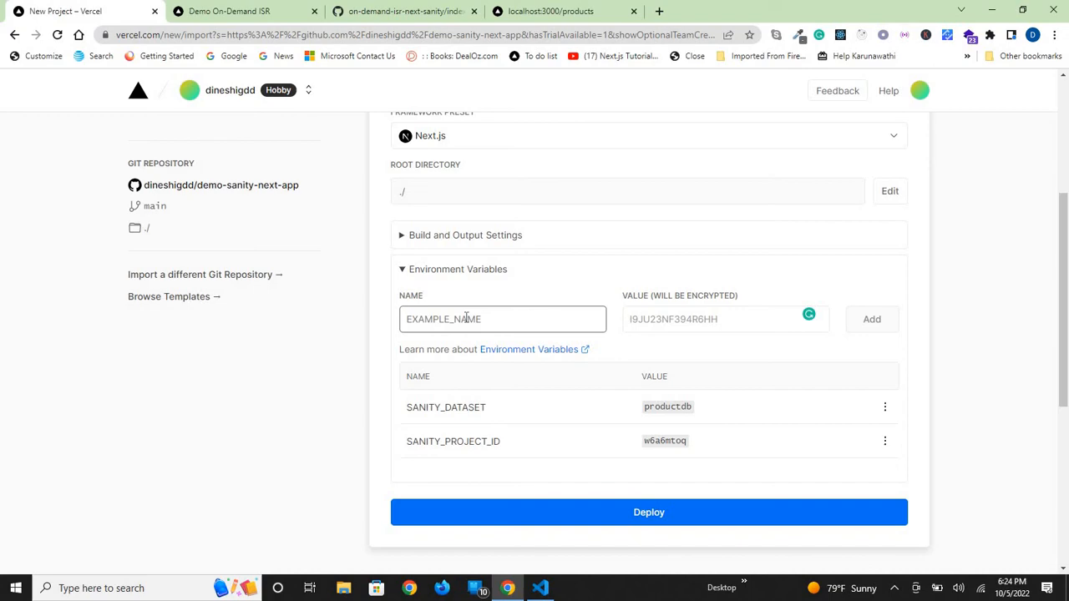
pyautogui.click(540, 588)
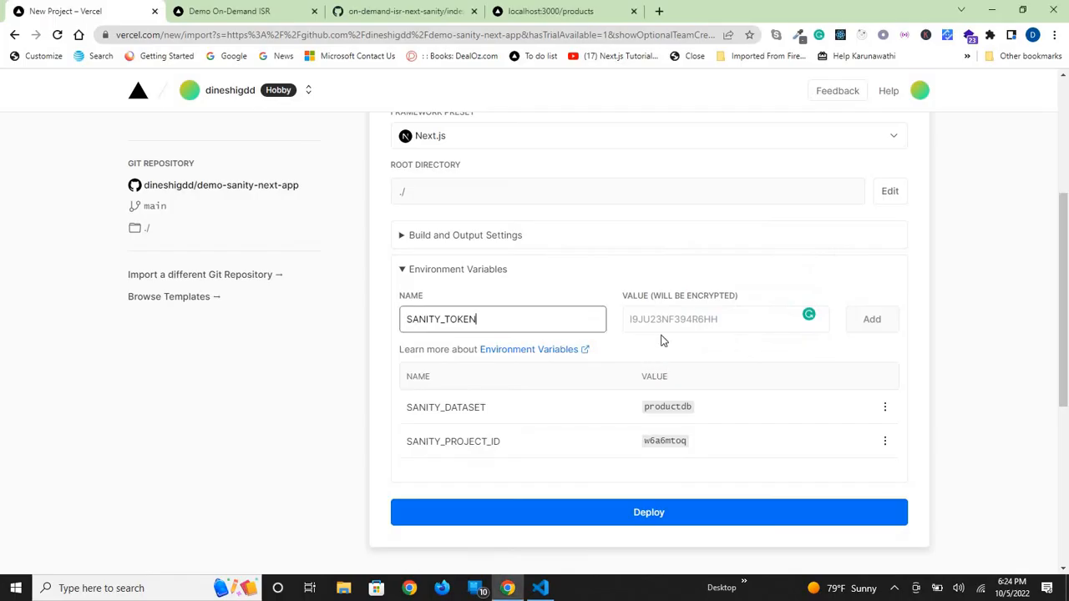
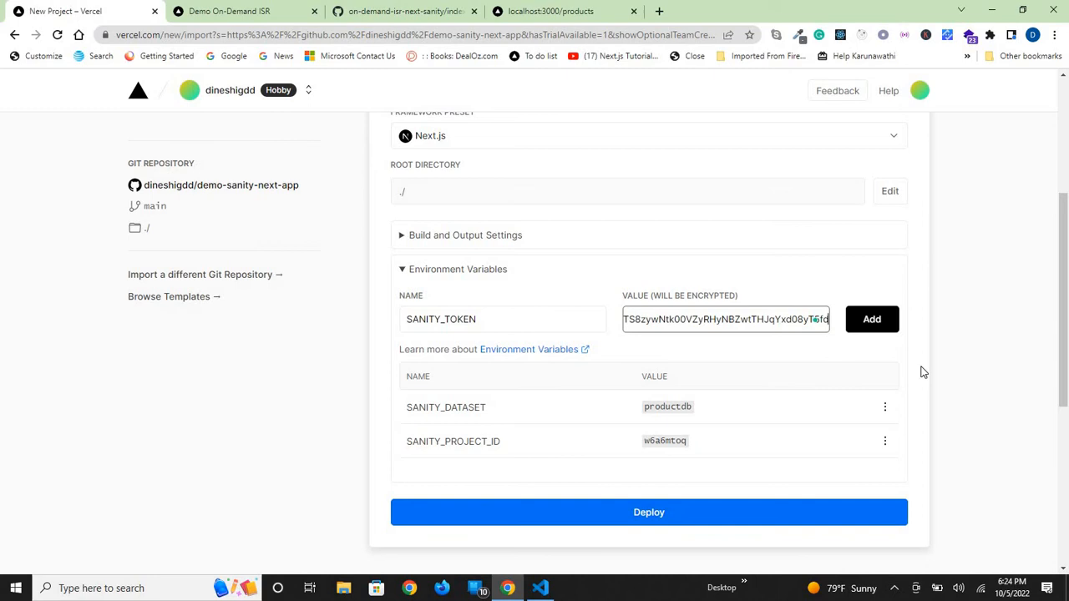
pyautogui.click(872, 319)
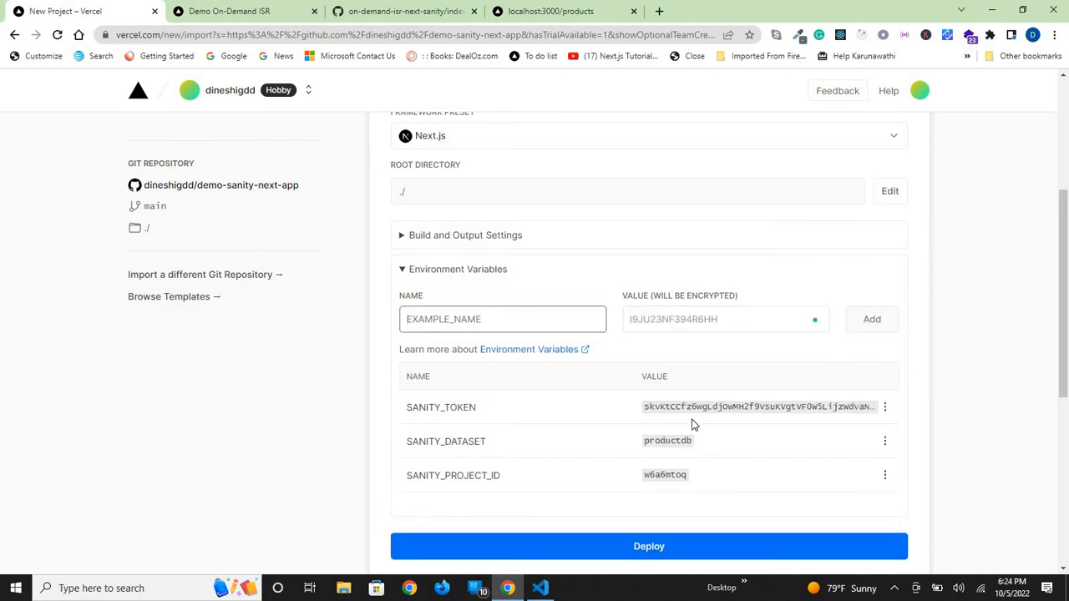
pyautogui.moveTo(462, 412)
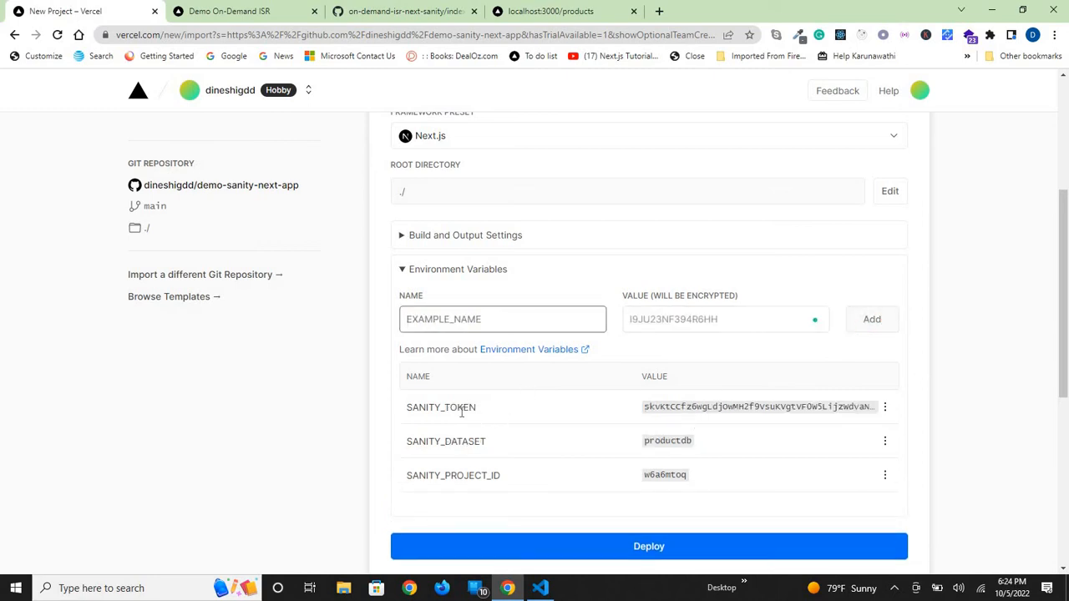
pyautogui.moveTo(452, 420)
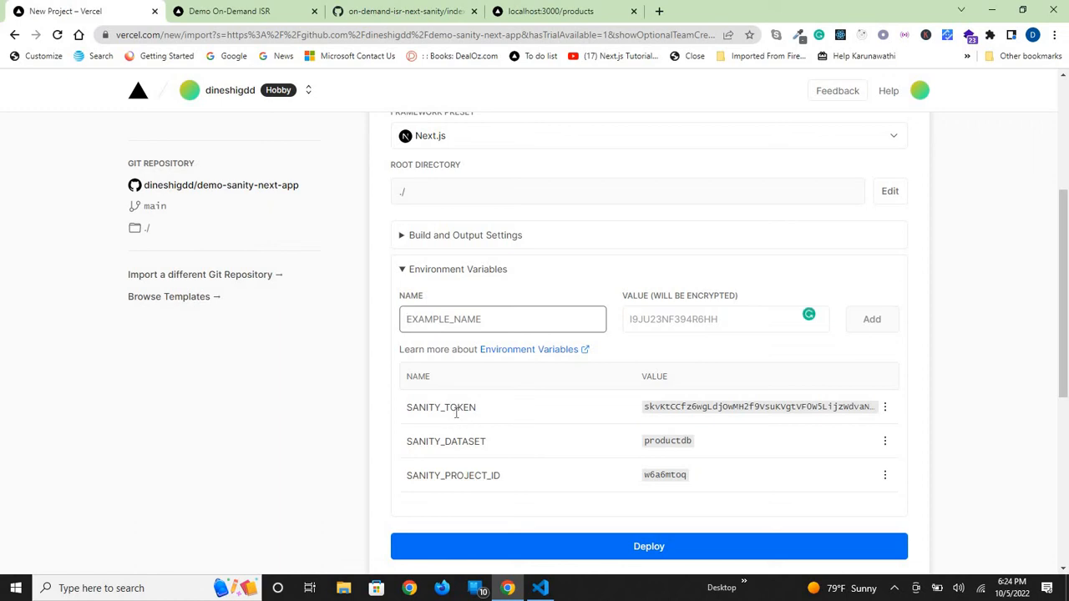
pyautogui.click(502, 319)
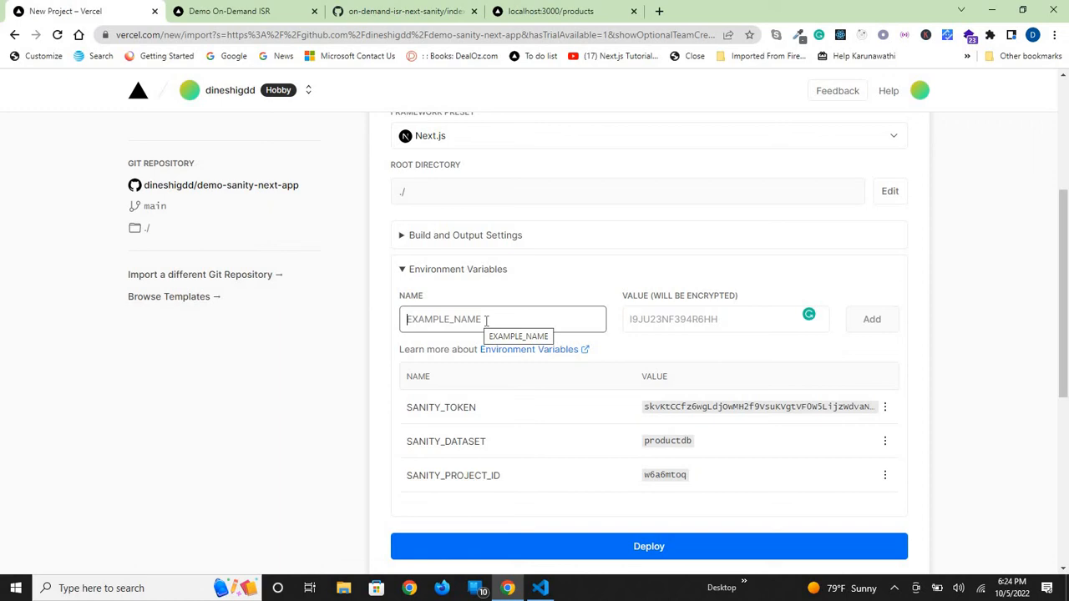
pyautogui.moveTo(649, 547)
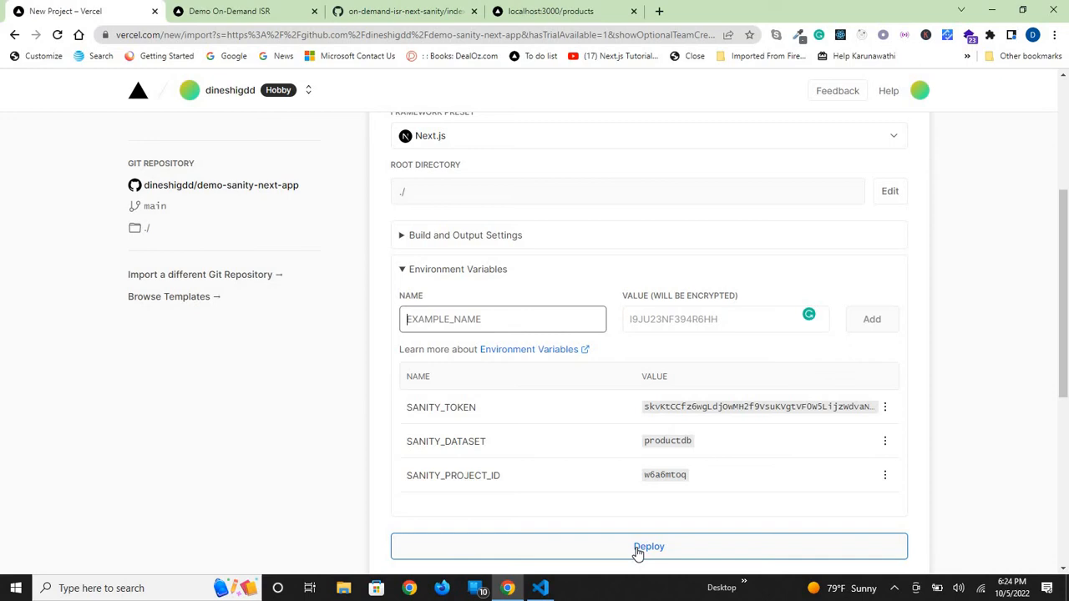
# Deploy demo-sanity-next-app and scroll through the build log until it succeeds
pyautogui.click(648, 546)
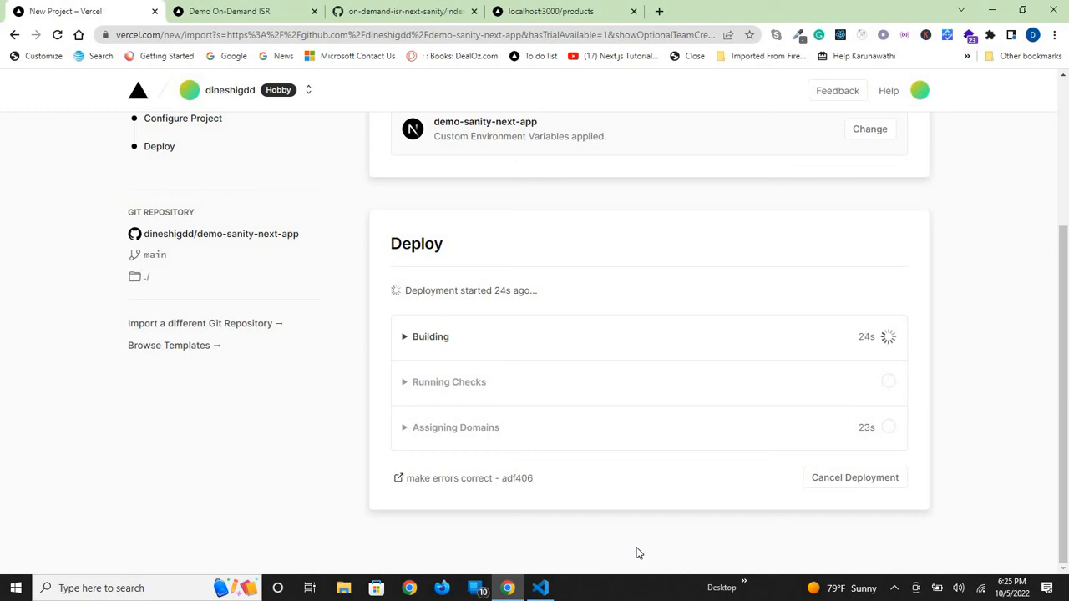
pyautogui.moveTo(569, 302)
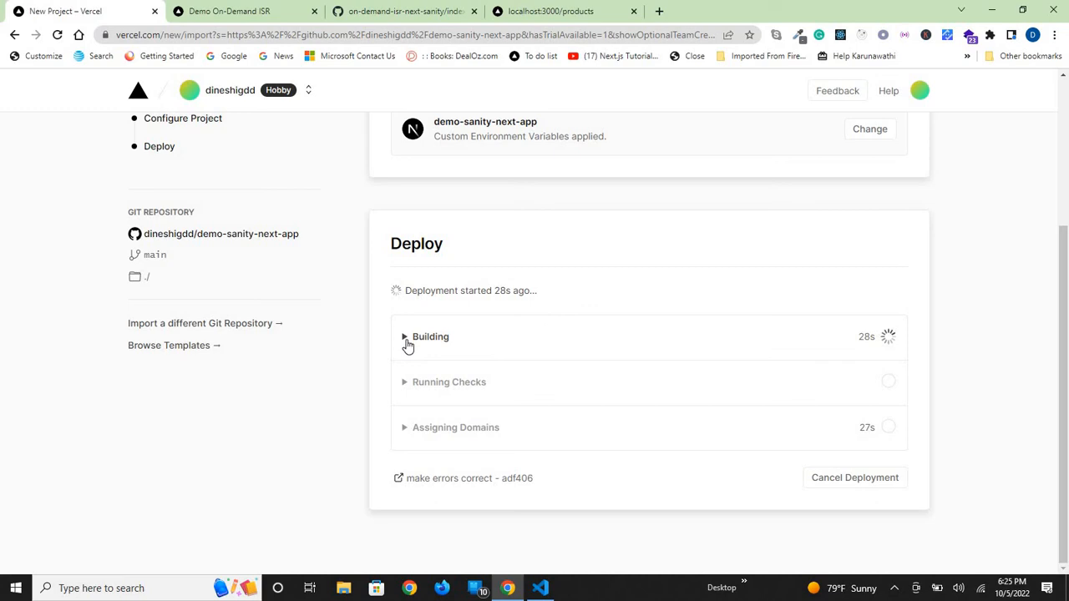
pyautogui.click(405, 336)
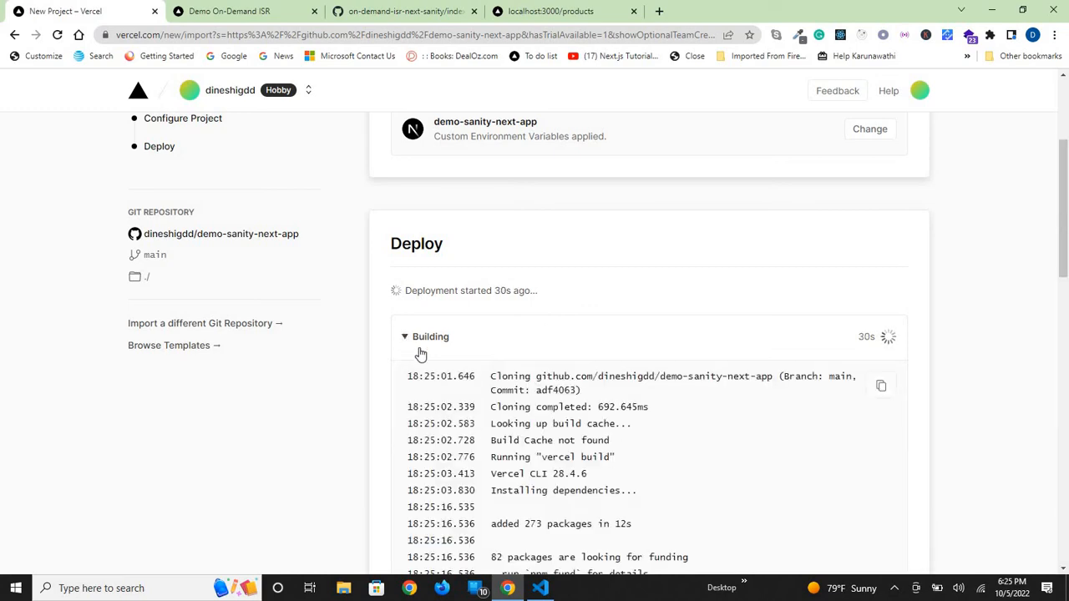
pyautogui.scroll(-3)
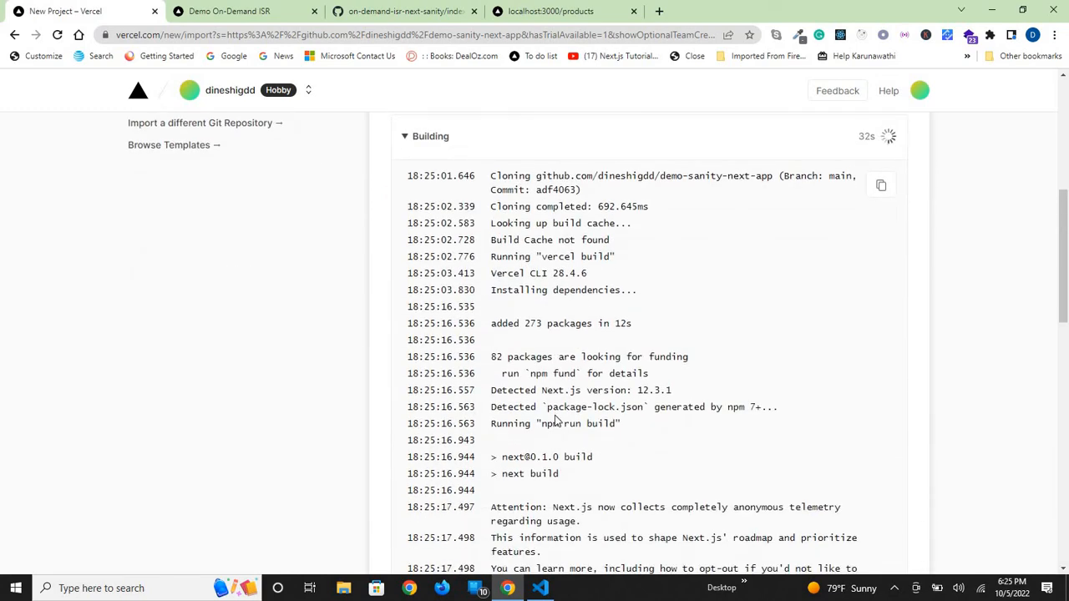
pyautogui.scroll(3)
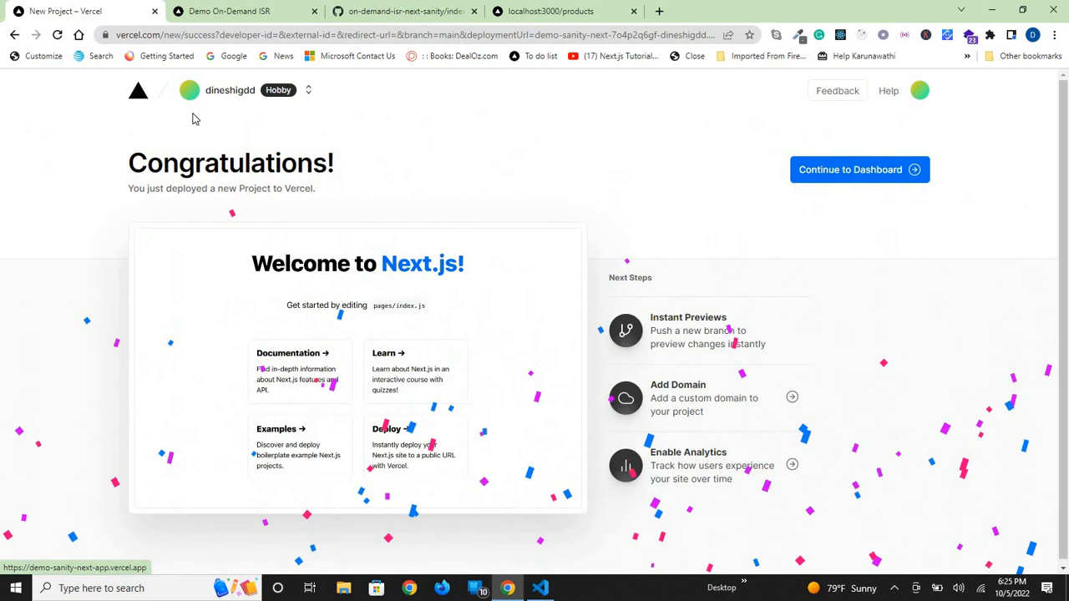
pyautogui.moveTo(246, 222)
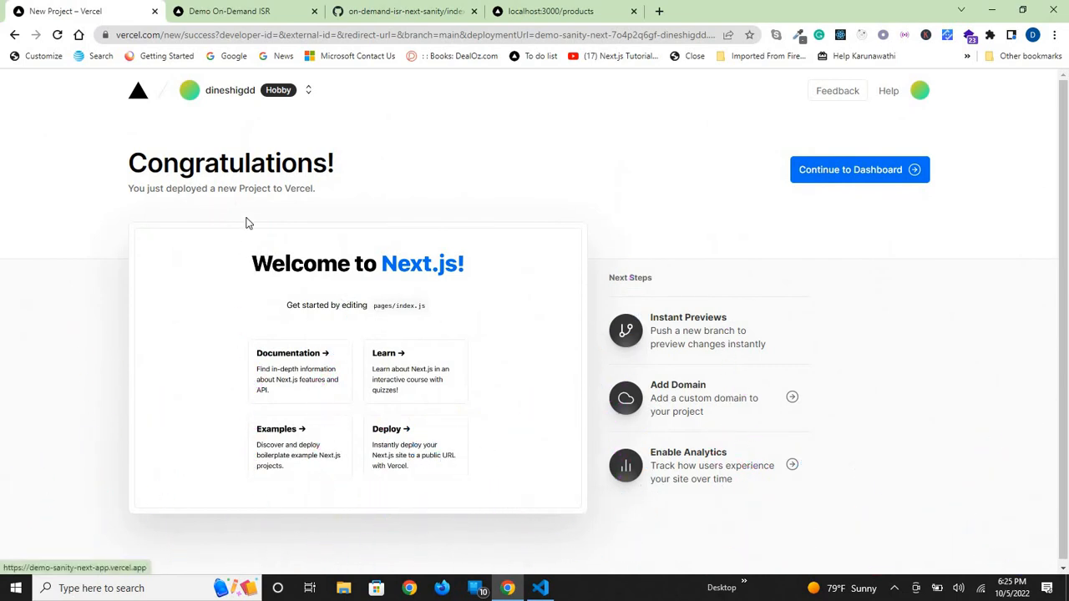
pyautogui.moveTo(448, 314)
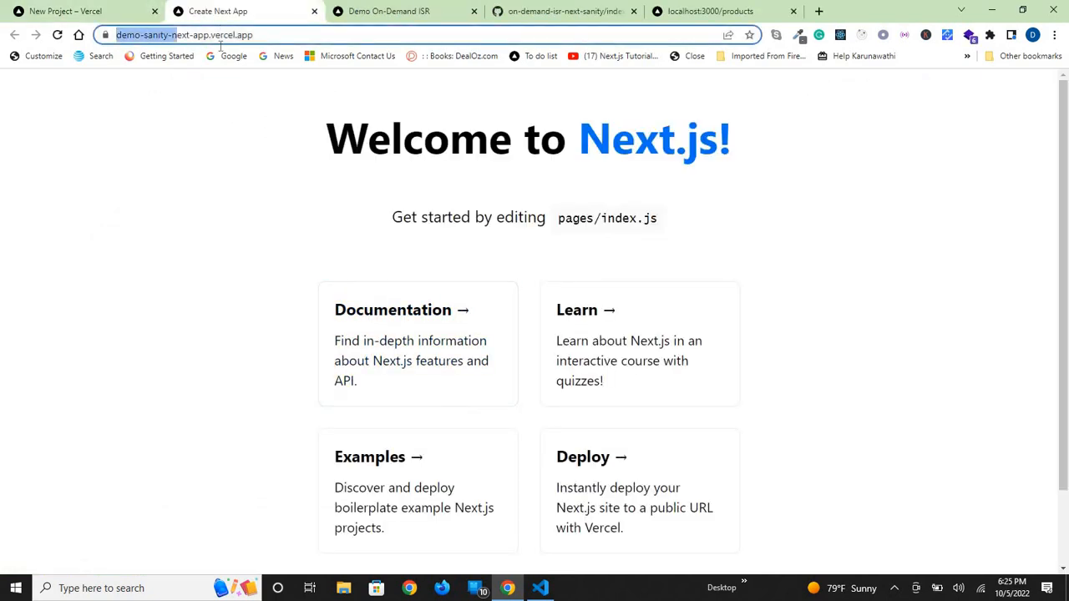
pyautogui.moveTo(249, 48)
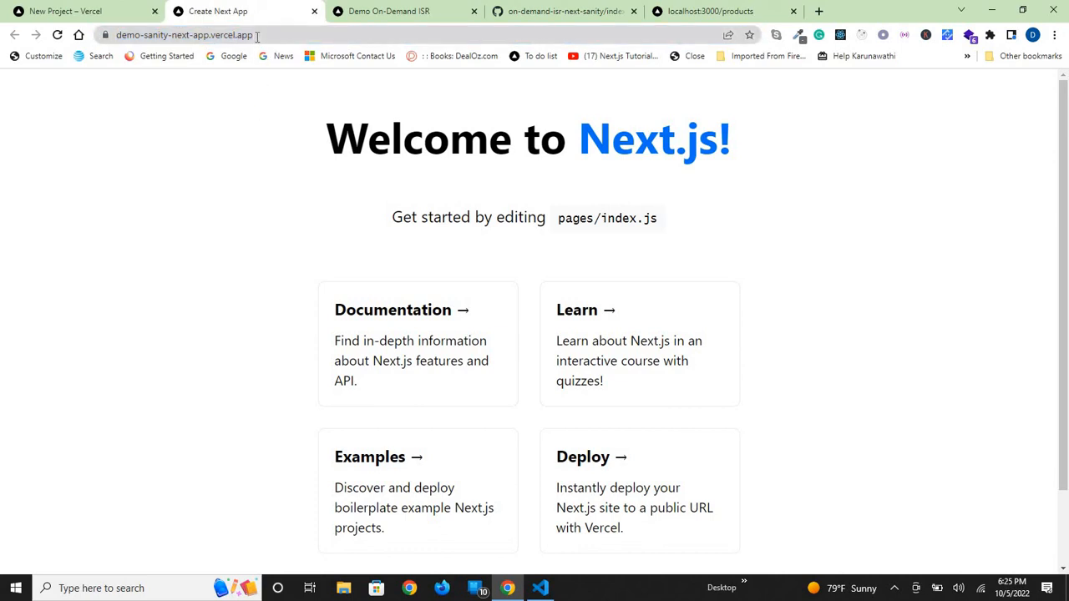
pyautogui.moveTo(661, 478)
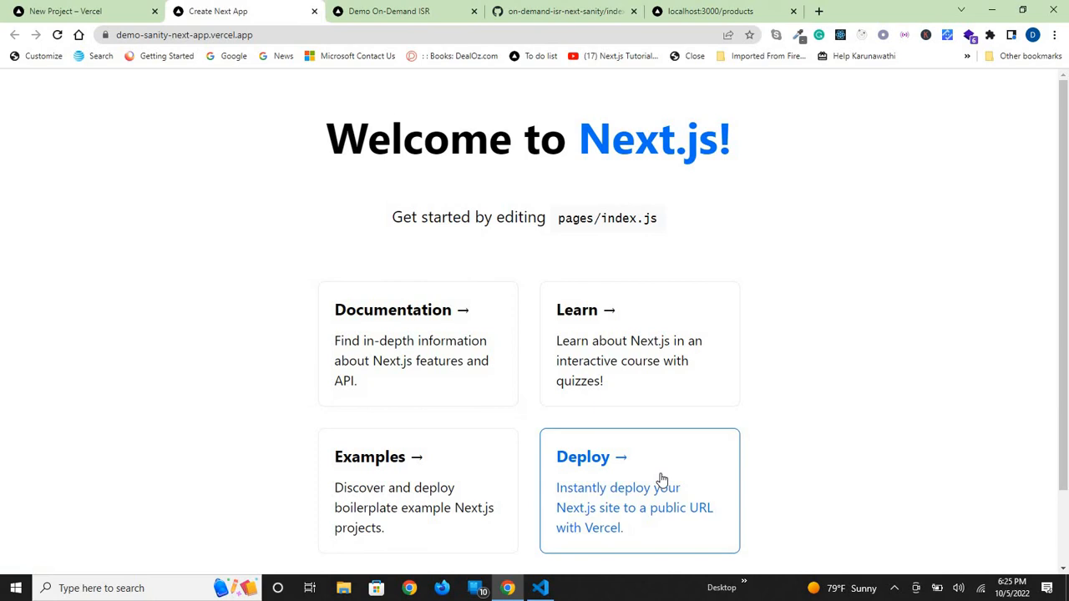
pyautogui.moveTo(701, 476)
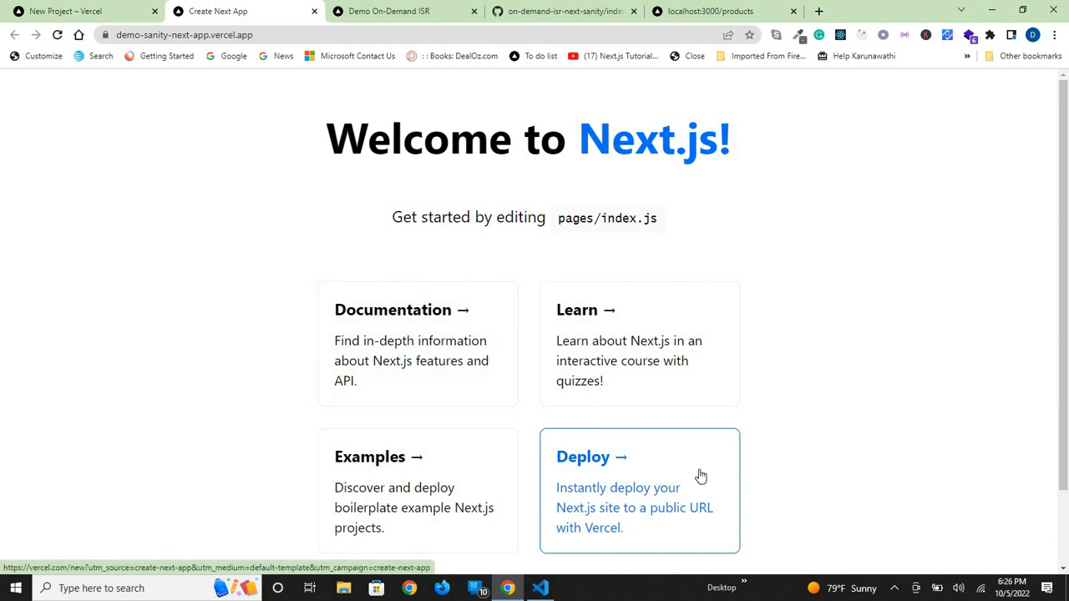
pyautogui.moveTo(342, 30)
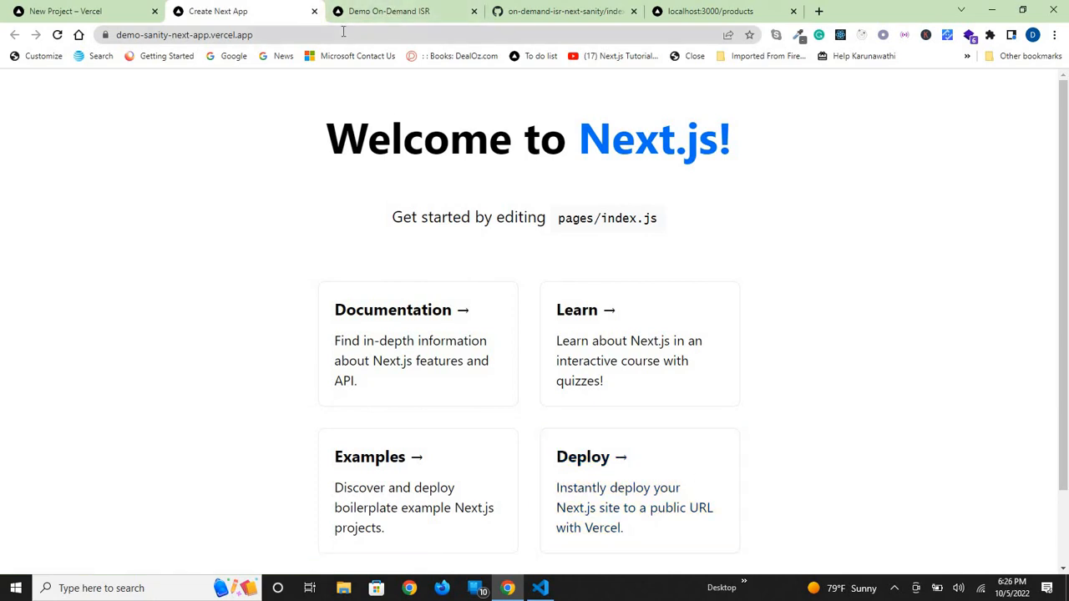
pyautogui.moveTo(564, 303)
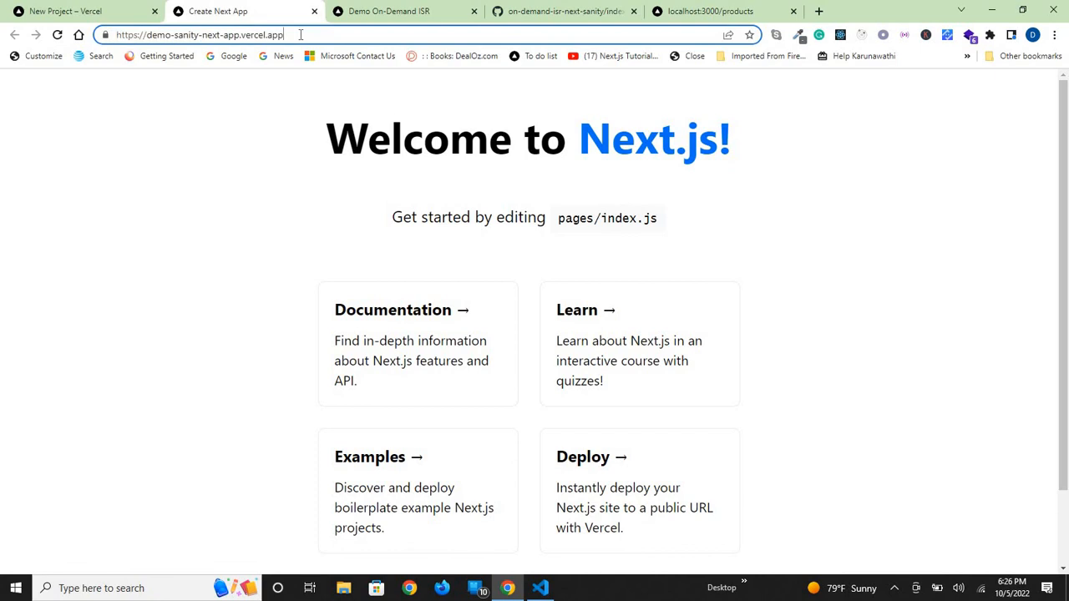
# Append /products to the live site's URL
pyautogui.write('/products')
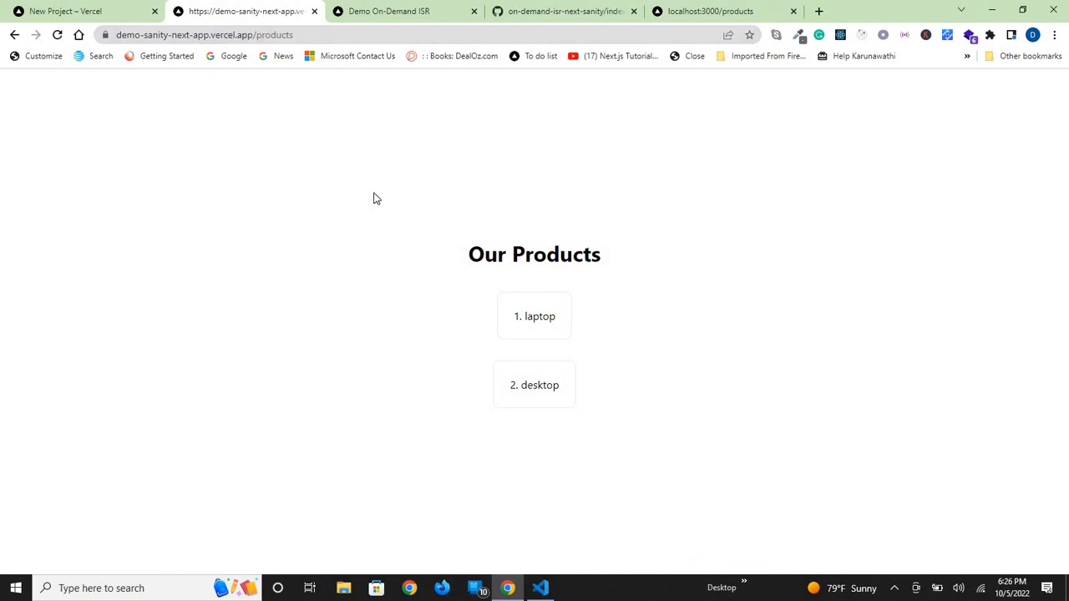
pyautogui.moveTo(445, 230)
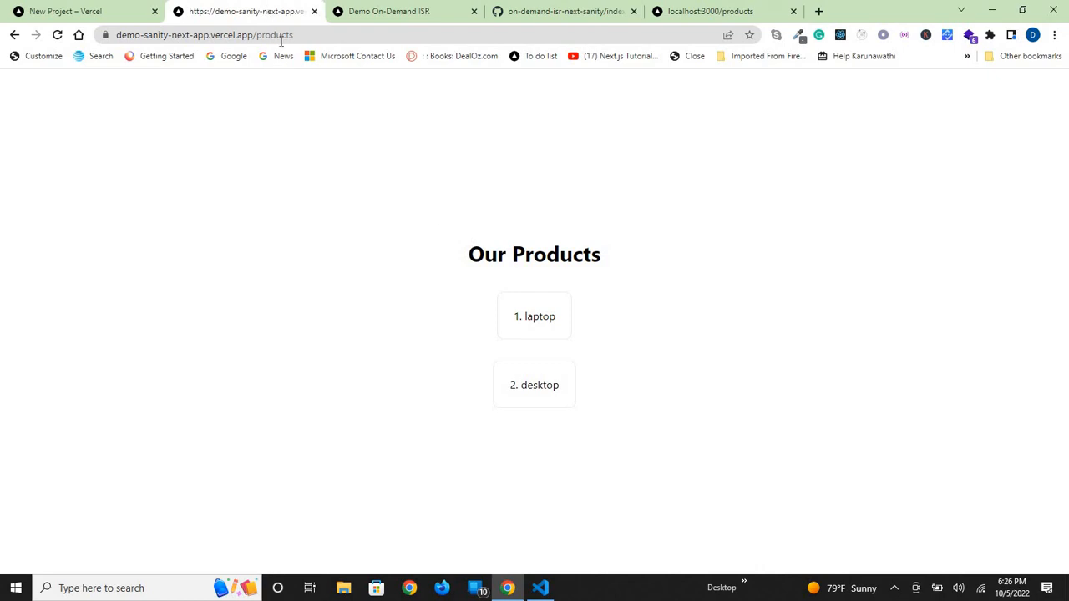
# Select the /products page address in Chrome's address bar
pyautogui.click(205, 34)
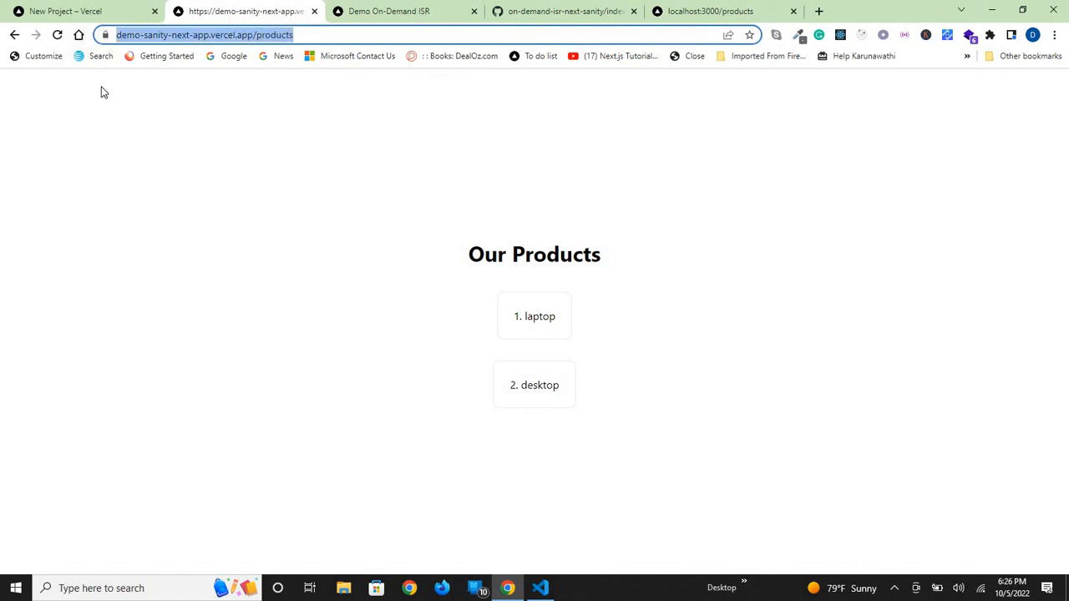
pyautogui.moveTo(535, 317)
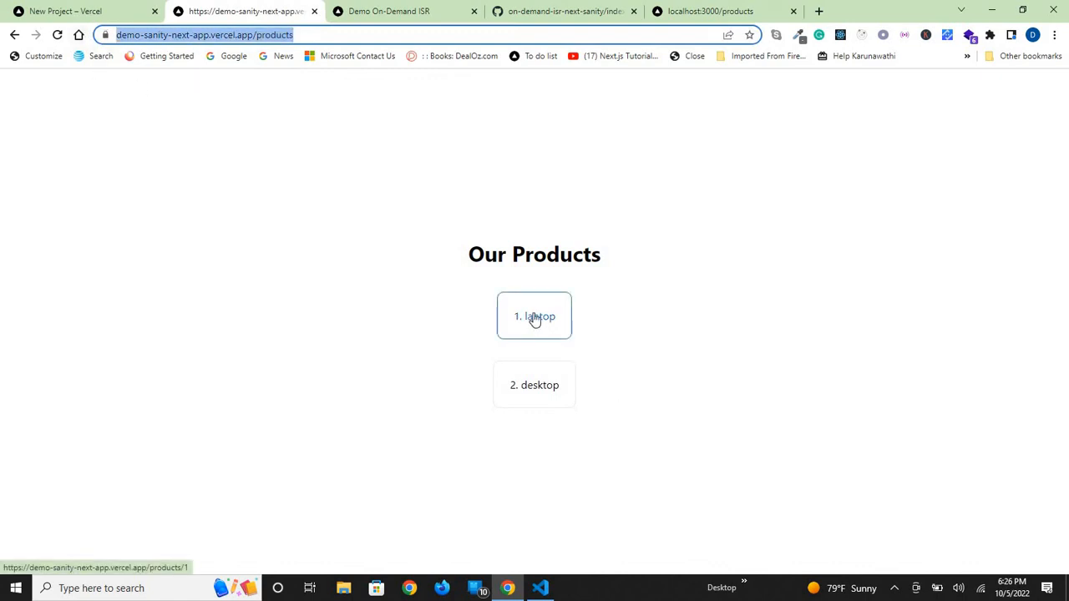
pyautogui.moveTo(512, 179)
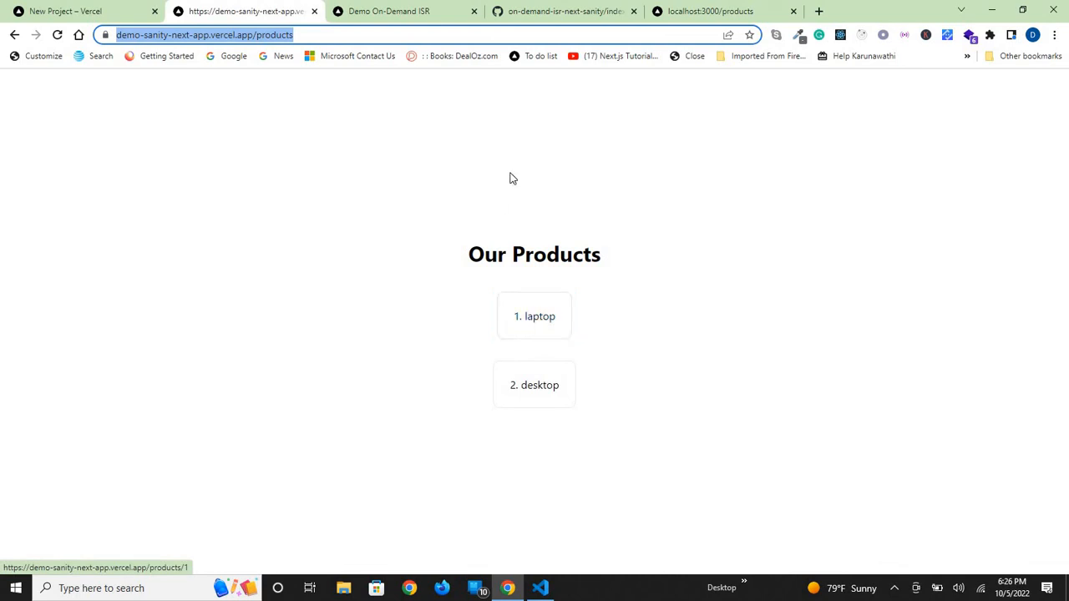
pyautogui.moveTo(534, 315)
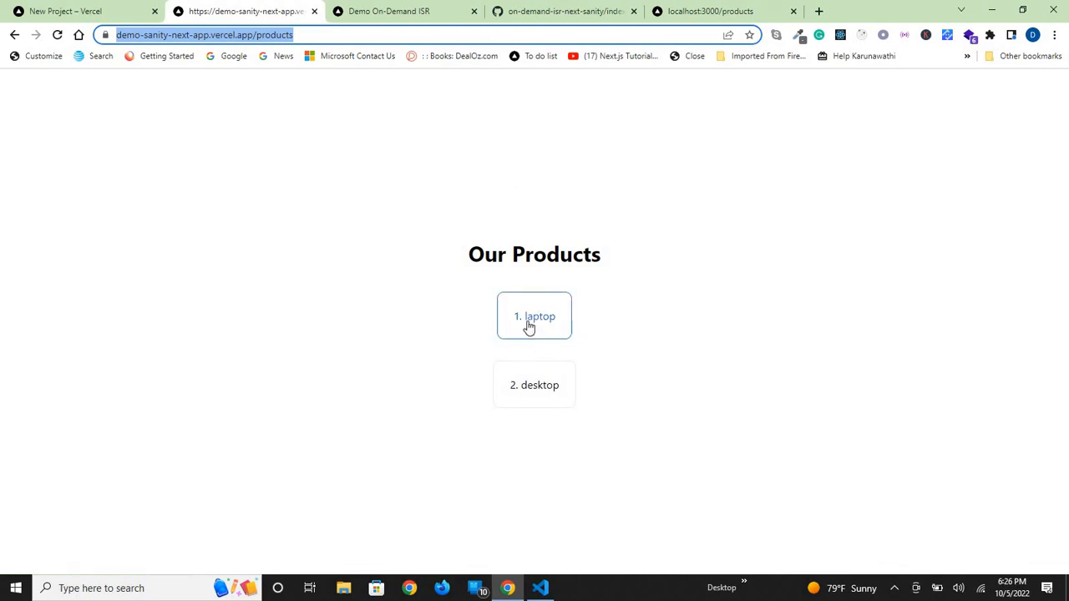
pyautogui.moveTo(534, 316)
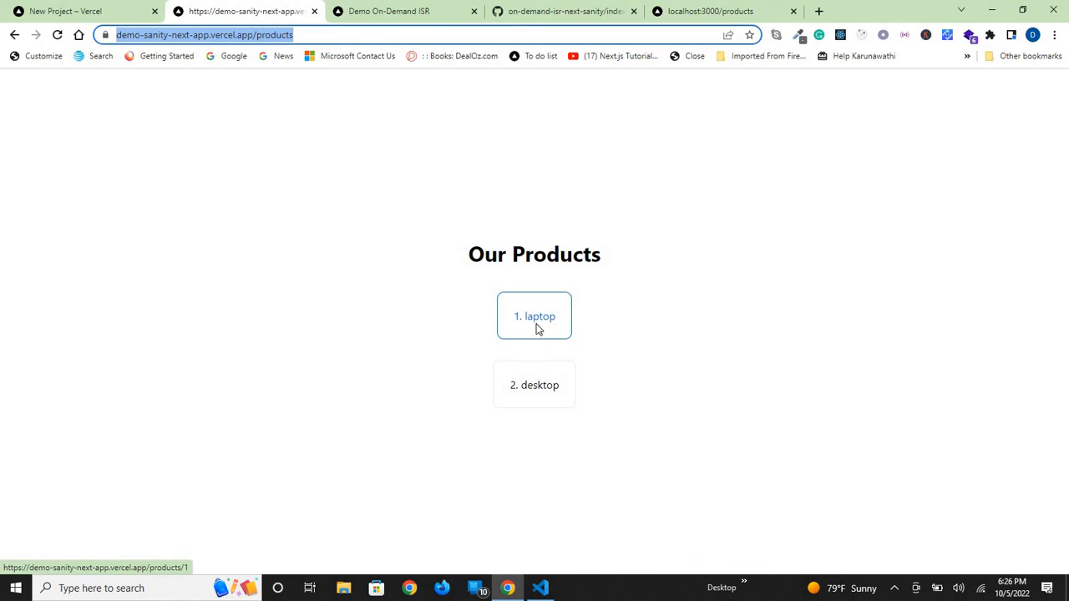
# View the laptop page at /products/1, then the desktop page at /products/2
pyautogui.click(534, 316)
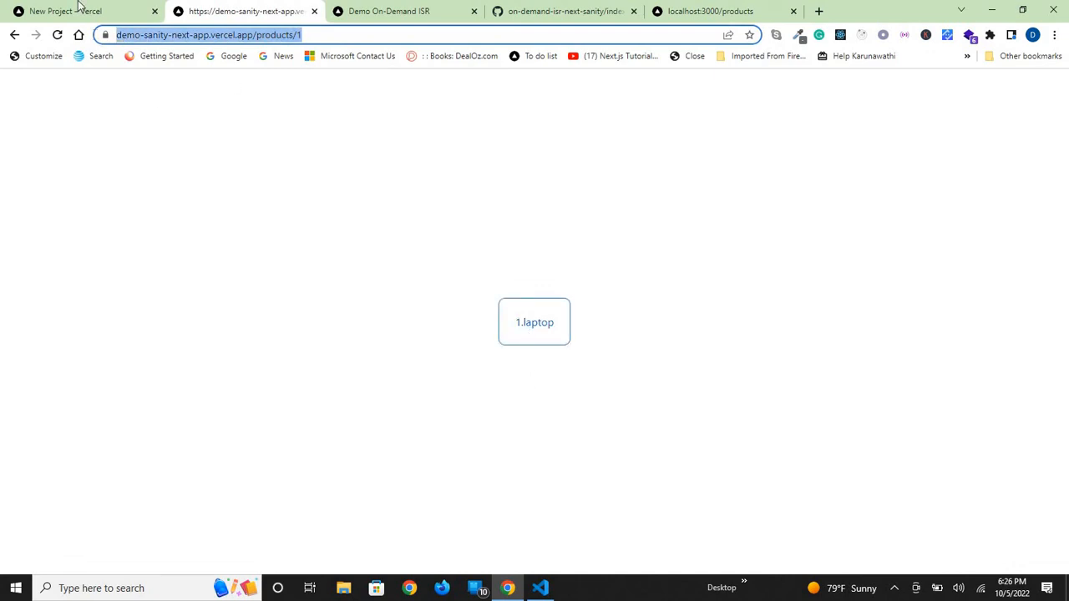
pyautogui.moveTo(80, 6)
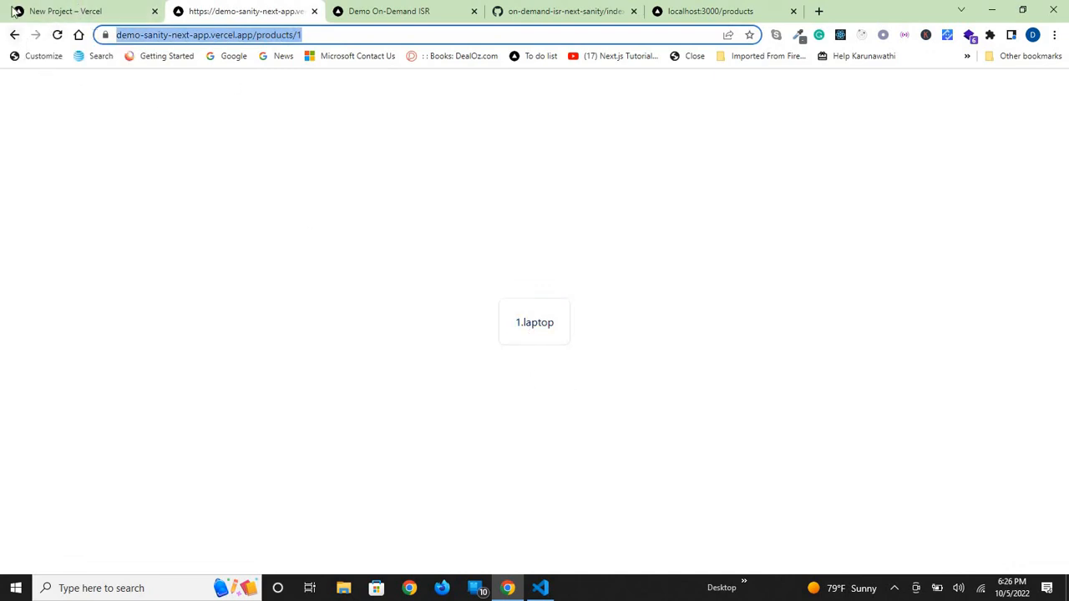
pyautogui.click(14, 34)
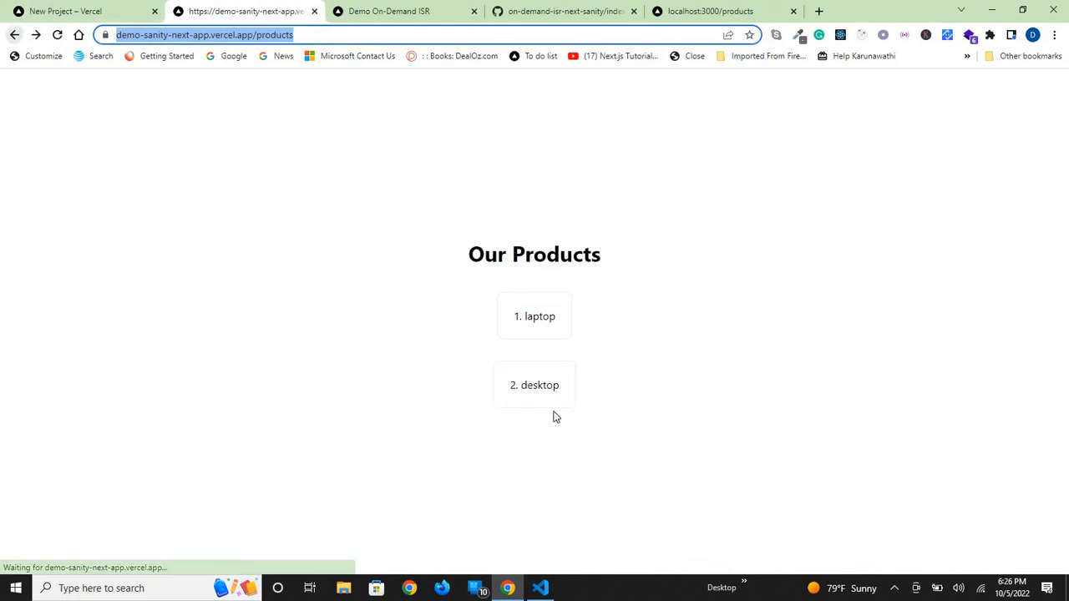
pyautogui.click(534, 385)
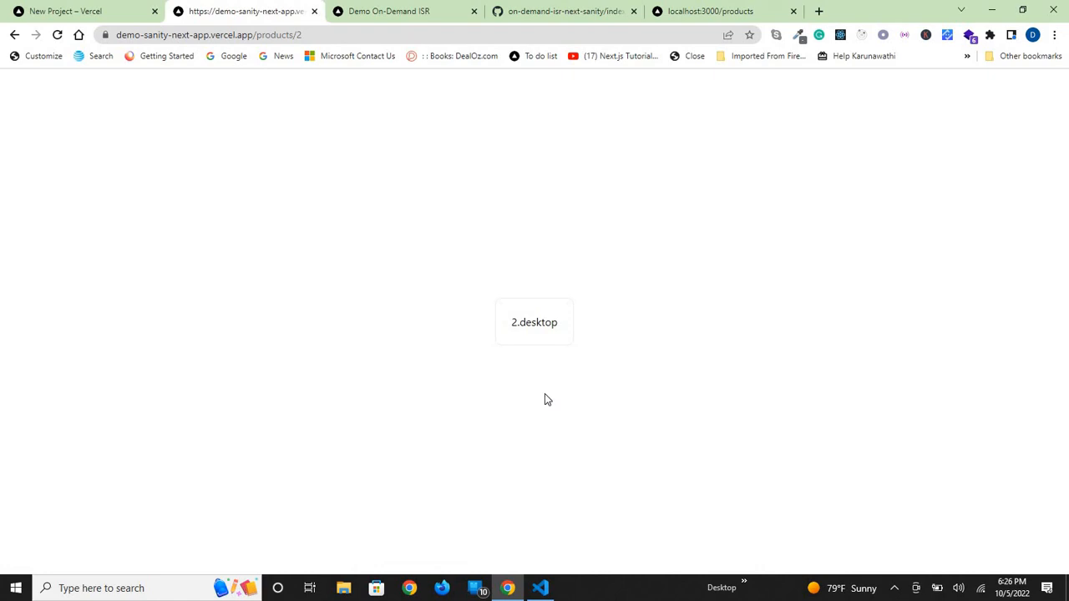
pyautogui.moveTo(326, 222)
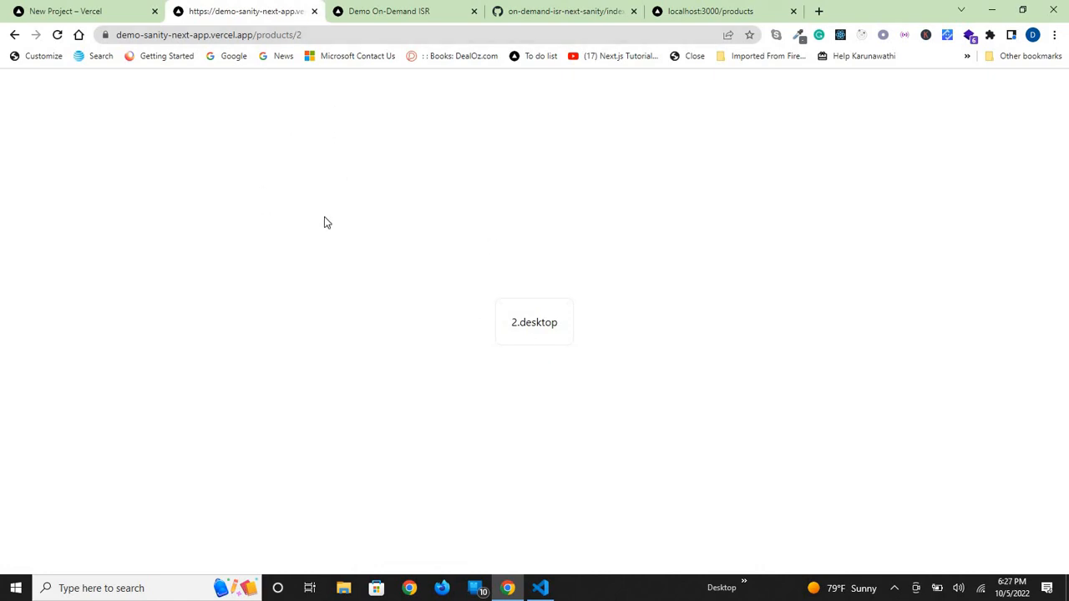
pyautogui.moveTo(397, 7)
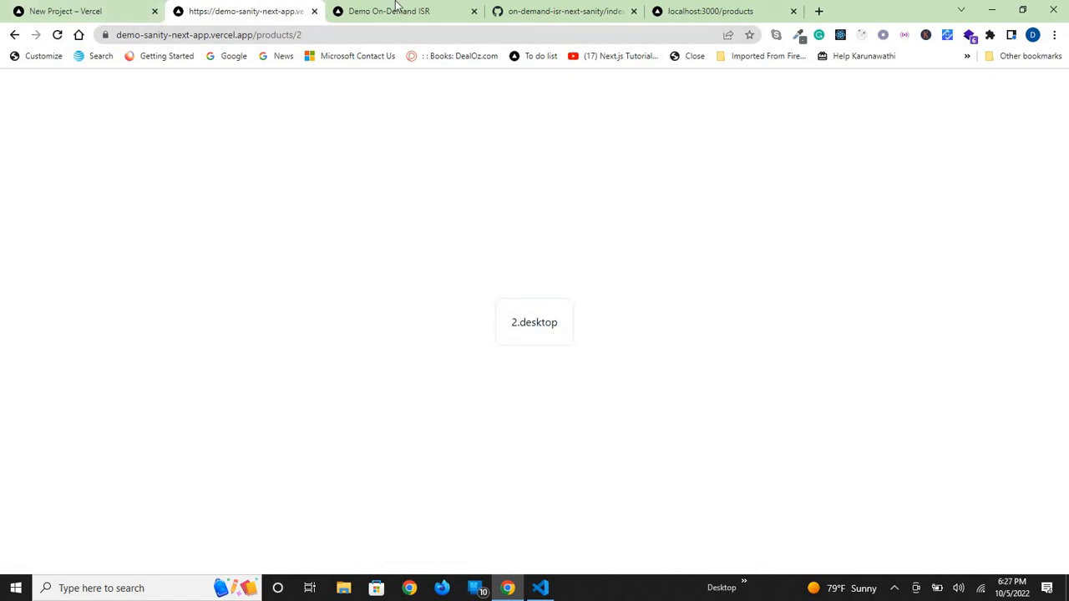
pyautogui.moveTo(478, 274)
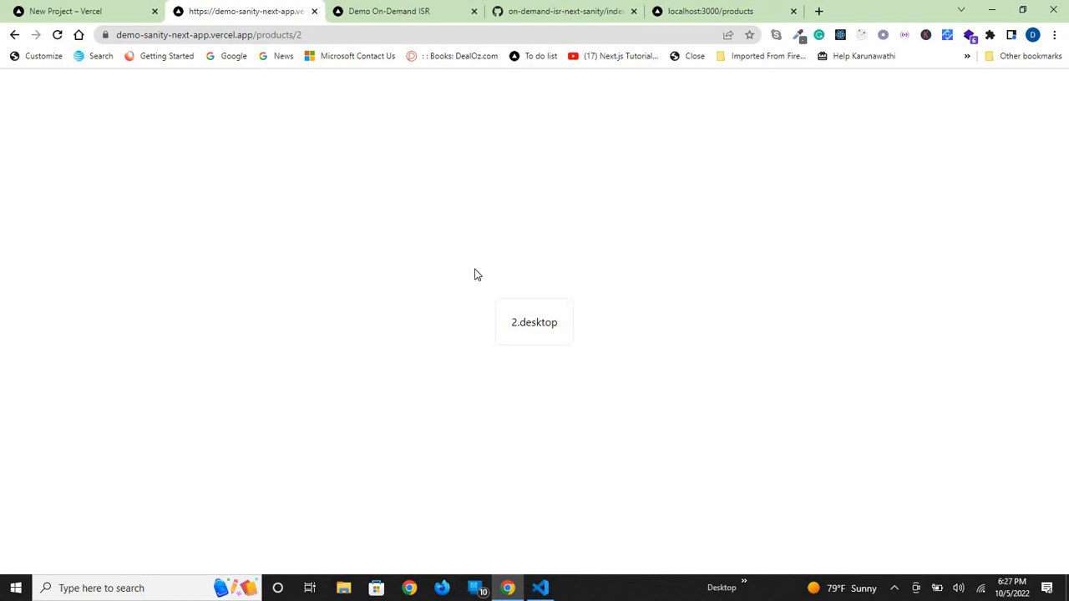
pyautogui.moveTo(481, 273)
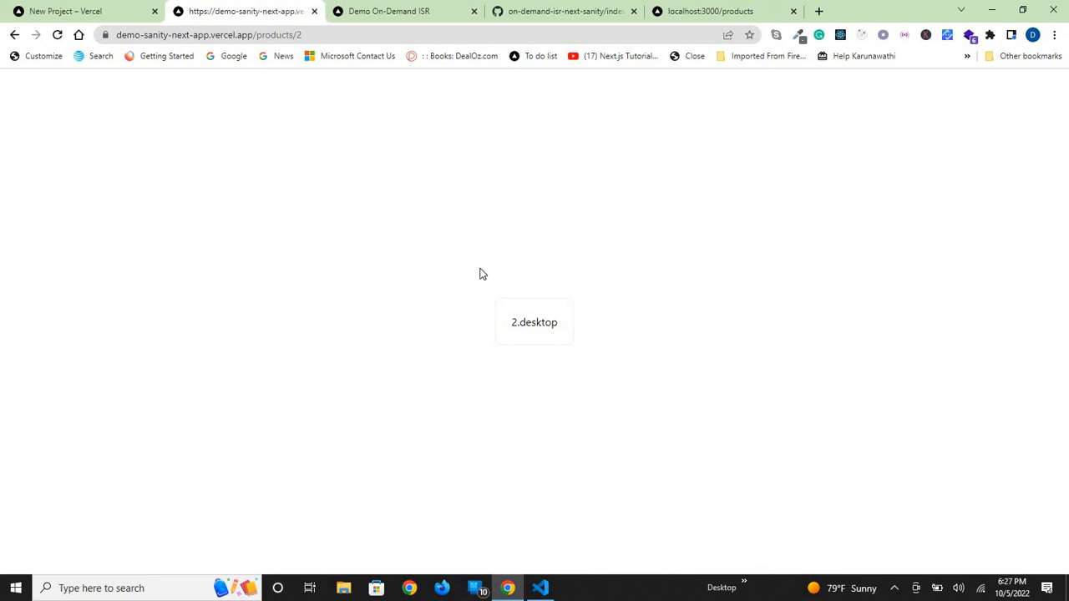